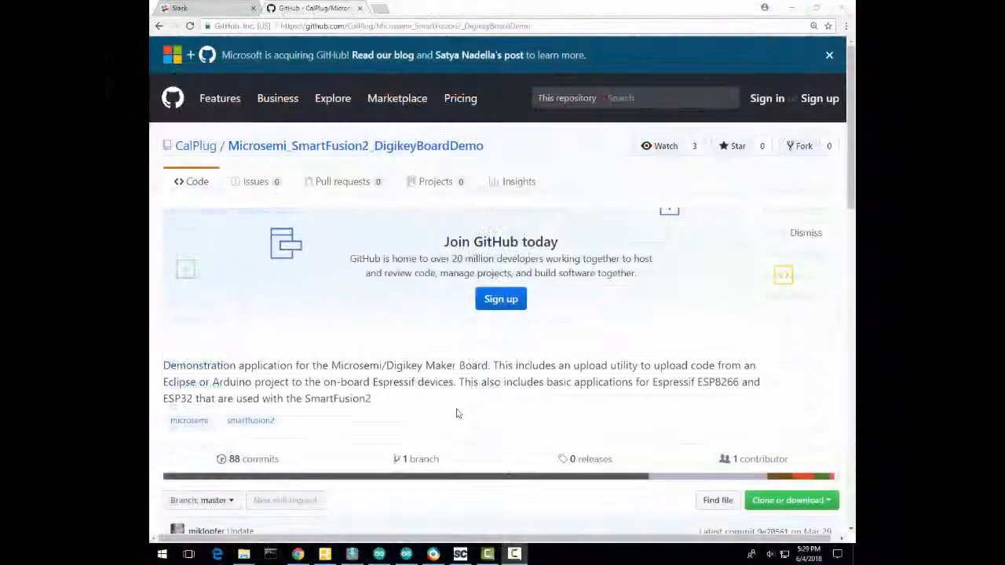
Browse into sf2project, view DigiKeyBoard.prjx, and return to the sf2project folder listing
scroll(down, 3)
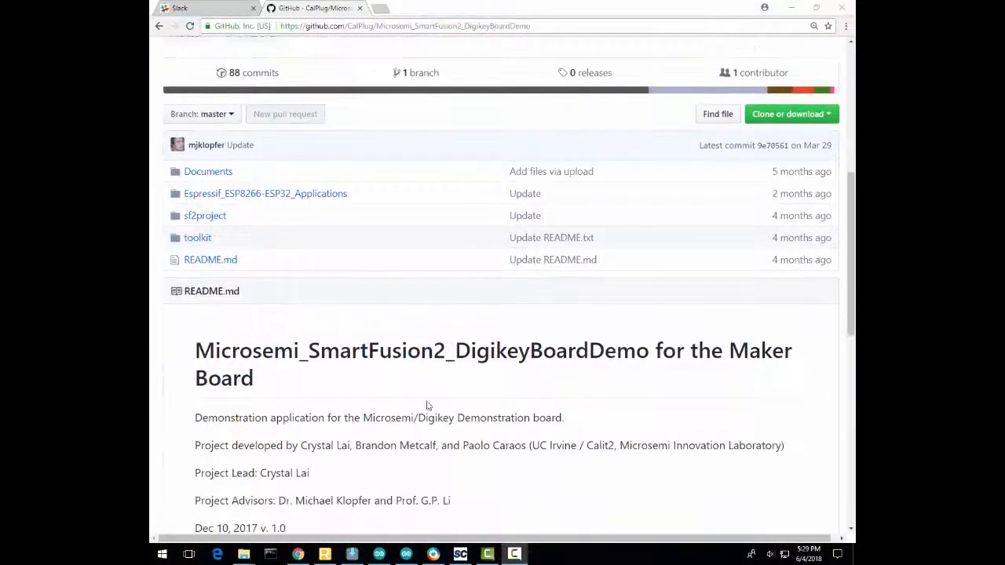
click(205, 215)
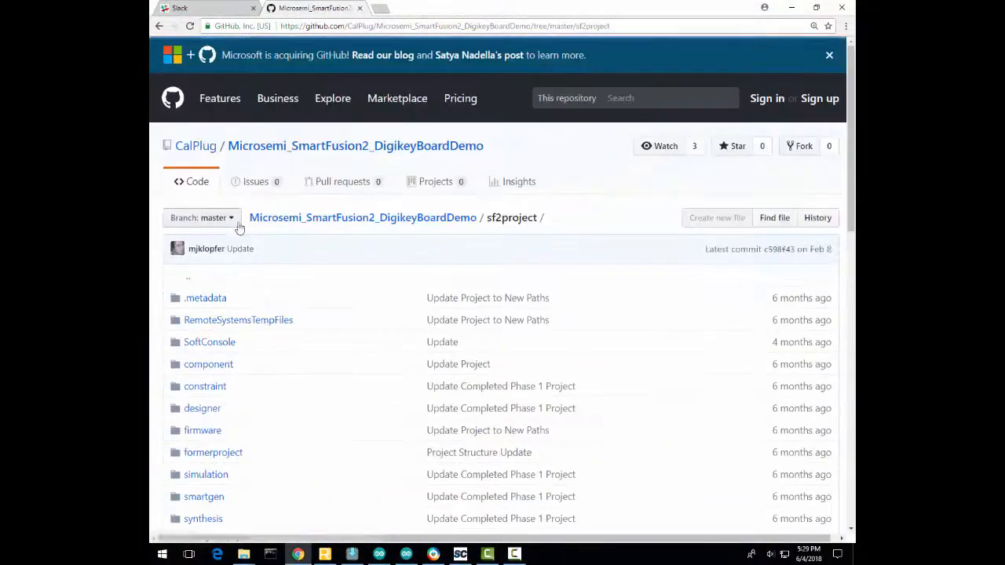
scroll(down, 3)
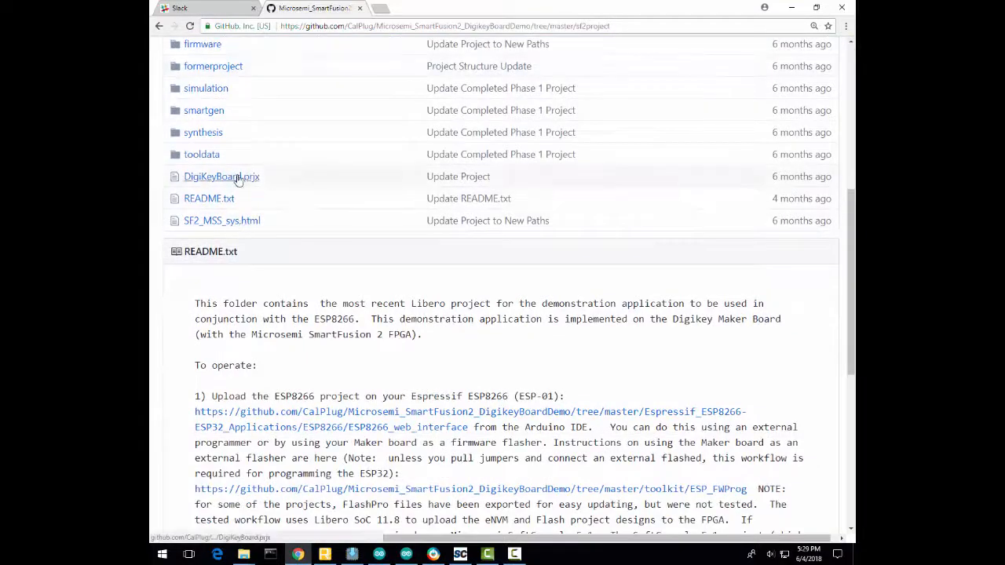
click(221, 176)
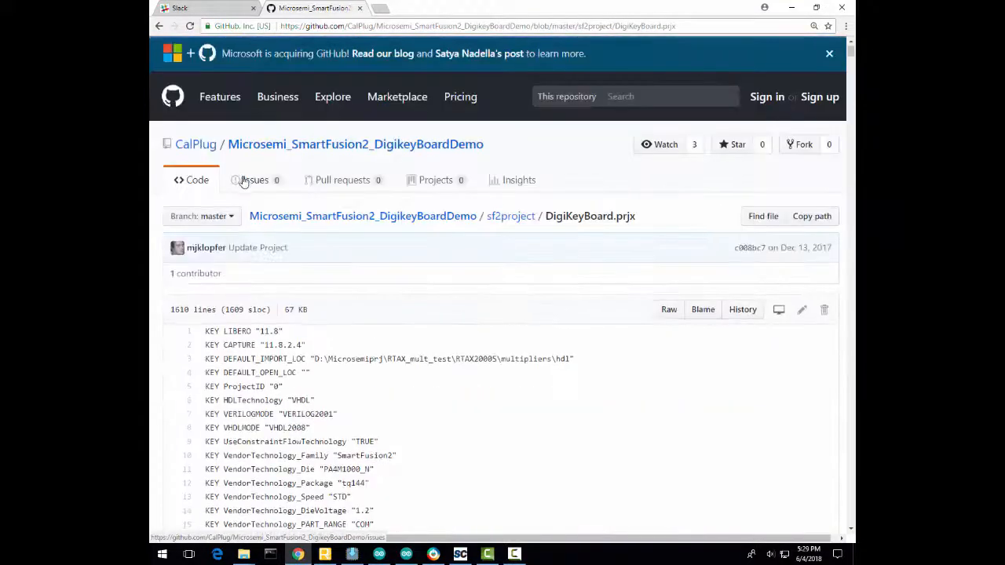
scroll(down, 3)
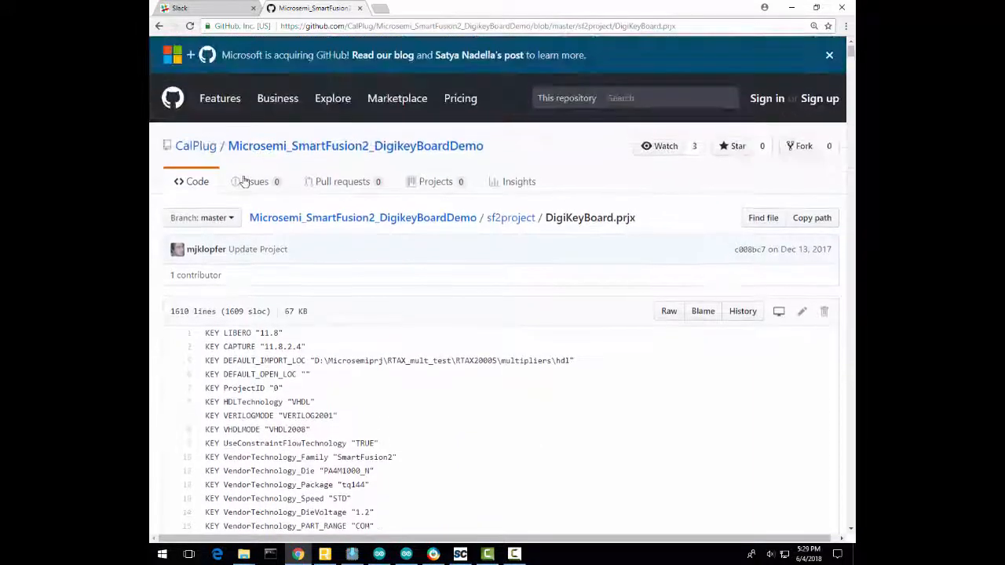
mouse_move(433, 555)
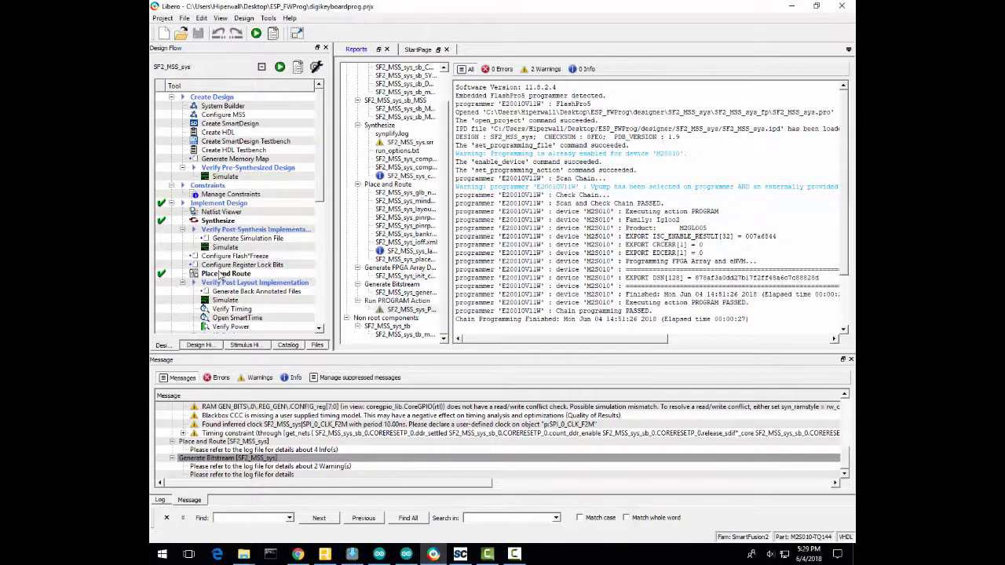
click(228, 273)
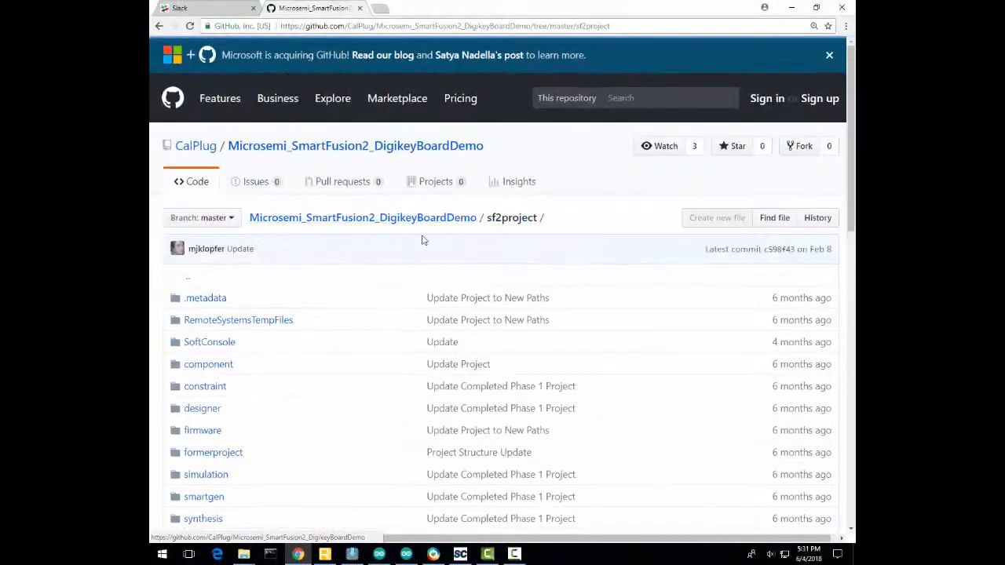
Browse SoftConsole/digikeyboard, scroll its files and README, then switch to SoftConsole
scroll(down, 3)
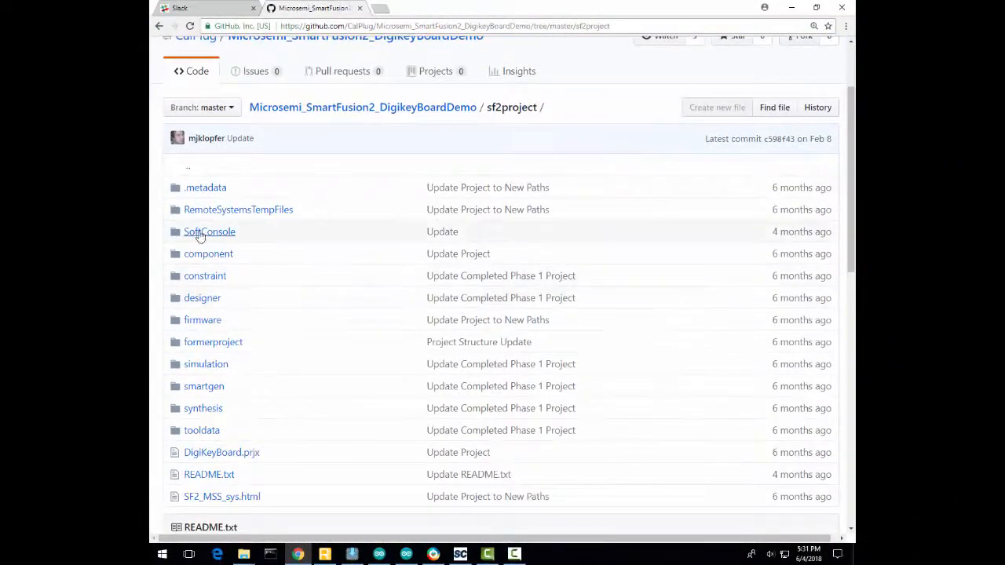
click(209, 232)
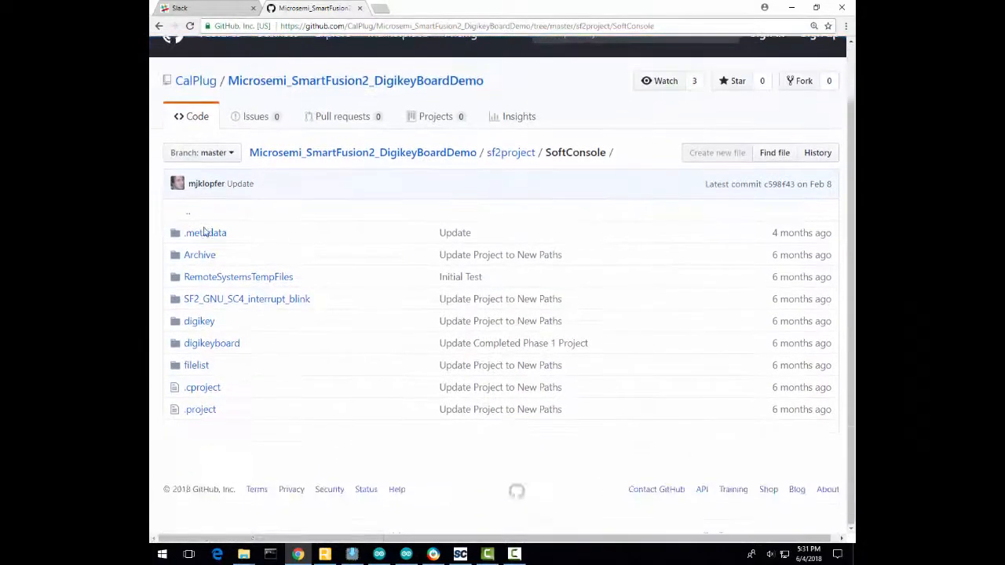
mouse_move(211, 343)
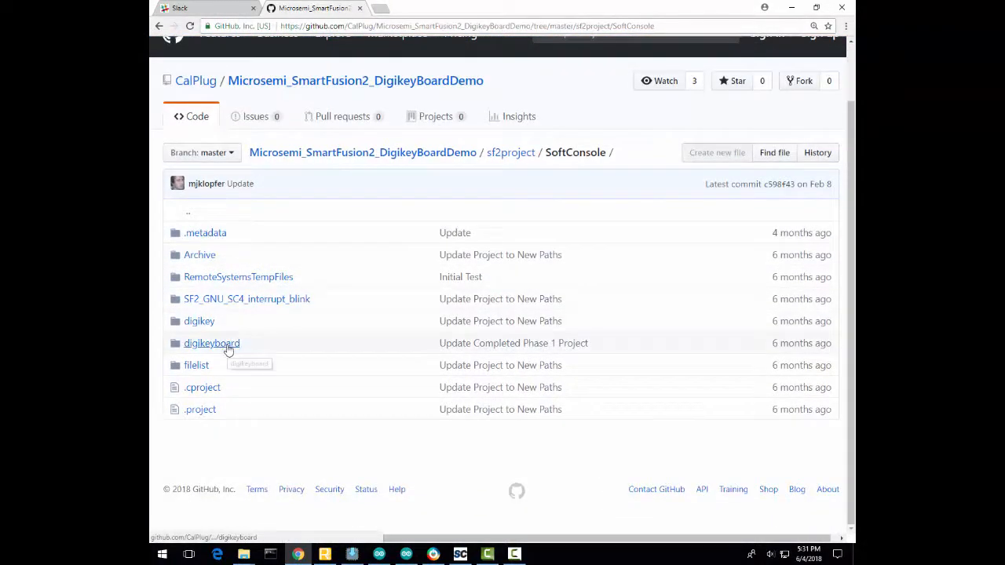
click(211, 343)
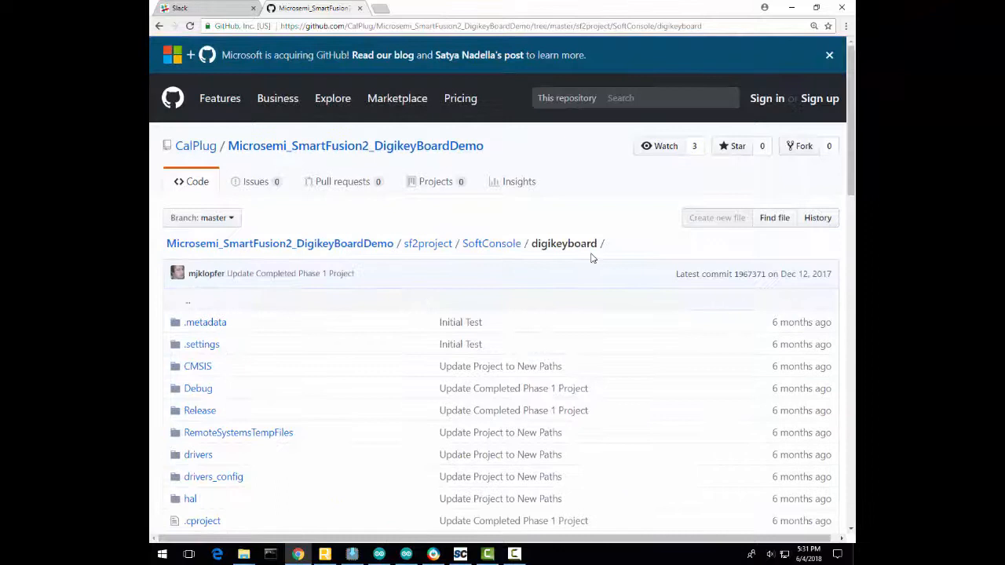
scroll(down, 3)
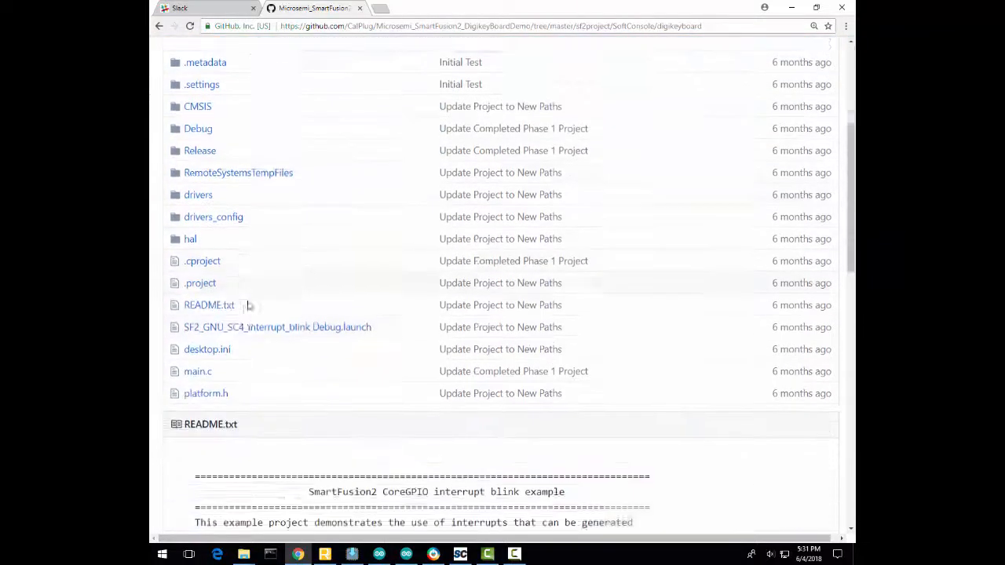
scroll(up, 3)
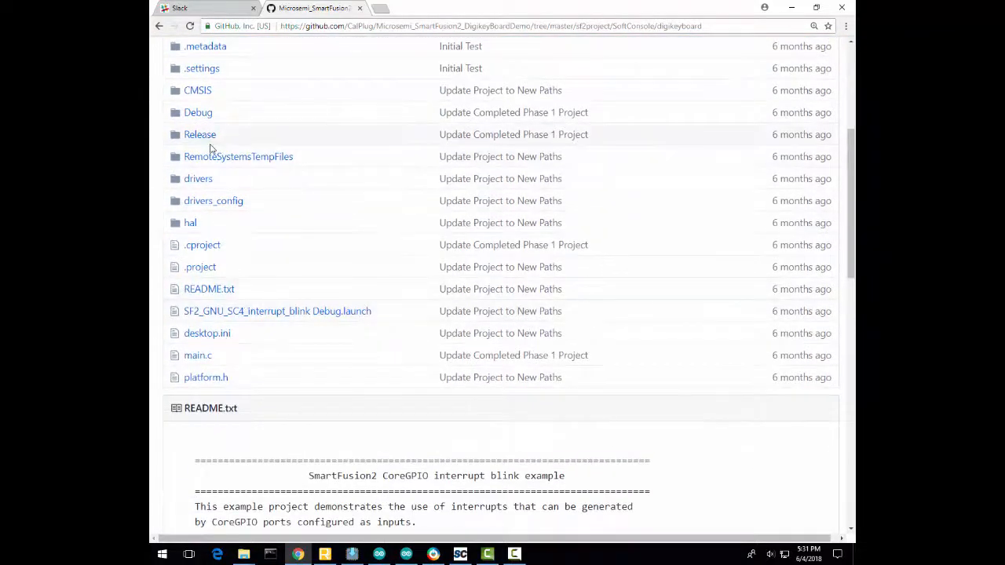
click(460, 554)
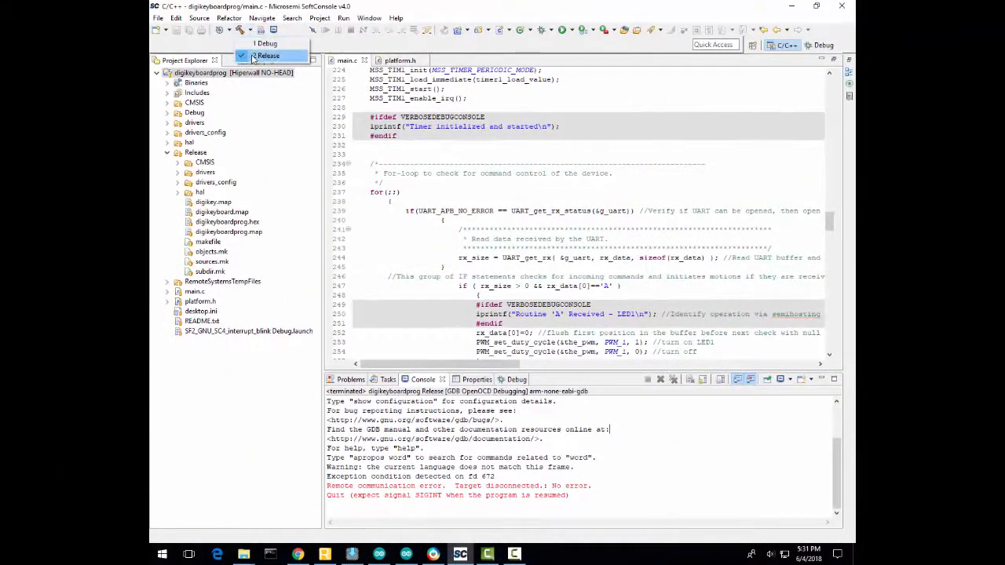
Build digikeyboardprog in Release, launch its run configuration on the board, then stop the session
click(268, 55)
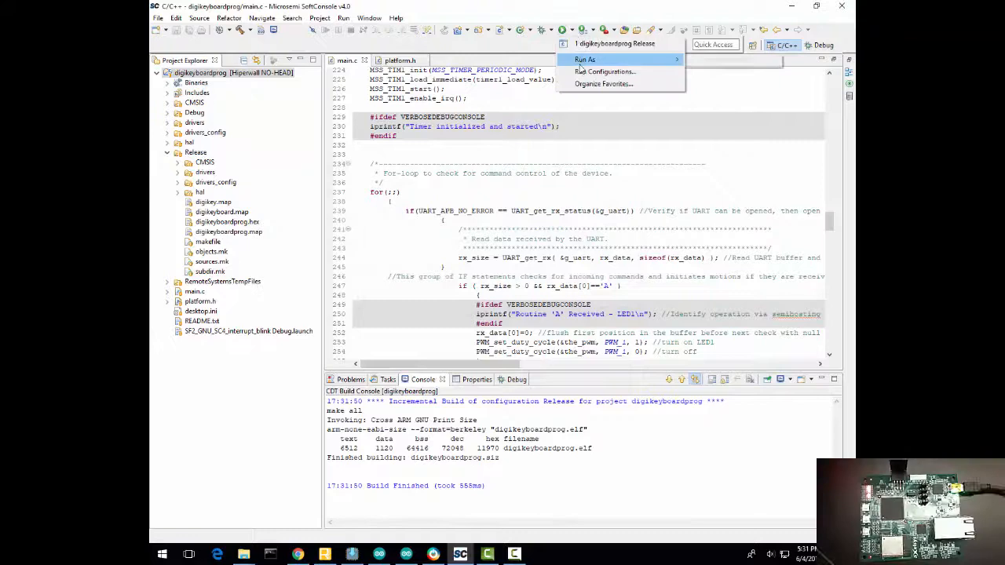
click(604, 71)
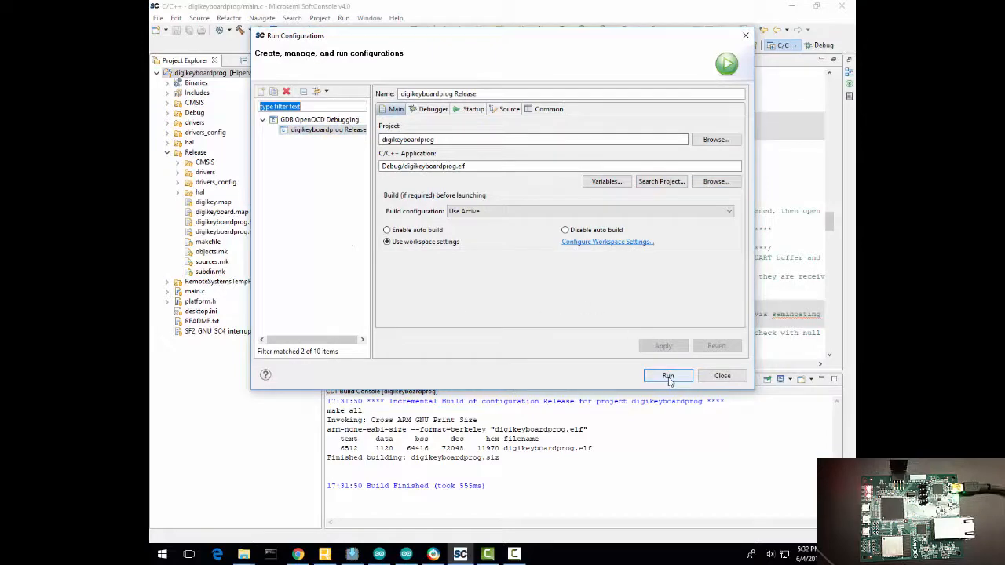
click(666, 376)
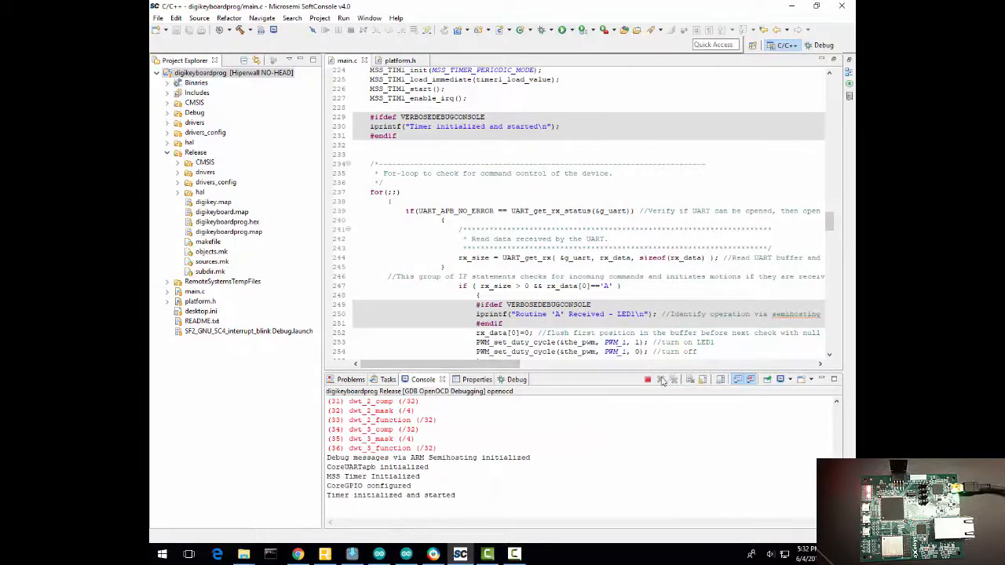
click(662, 379)
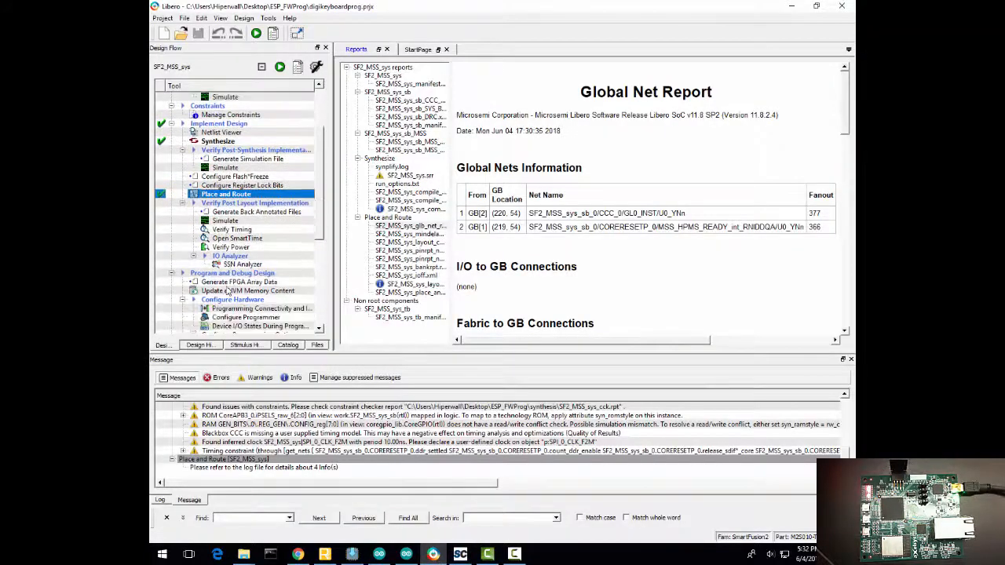
Point the PGM_store eNVM client to Release\digikeyboardprog.hex and apply the change
click(248, 291)
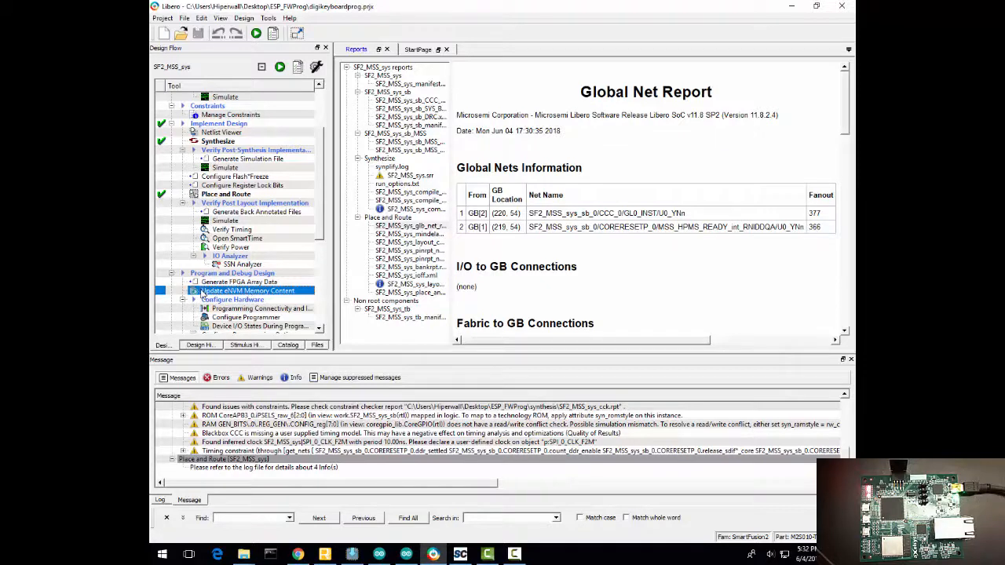
mouse_move(227, 300)
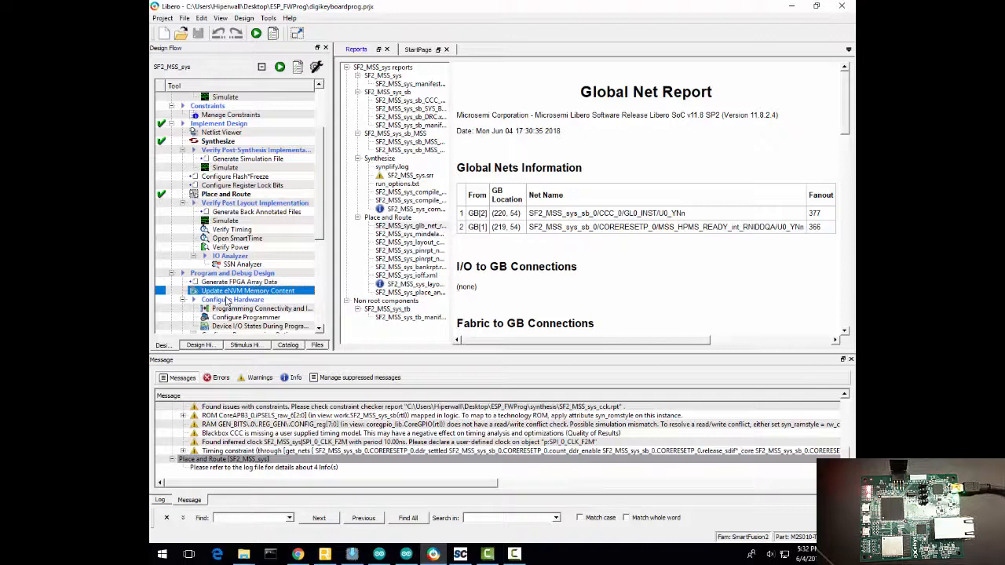
double_click(248, 291)
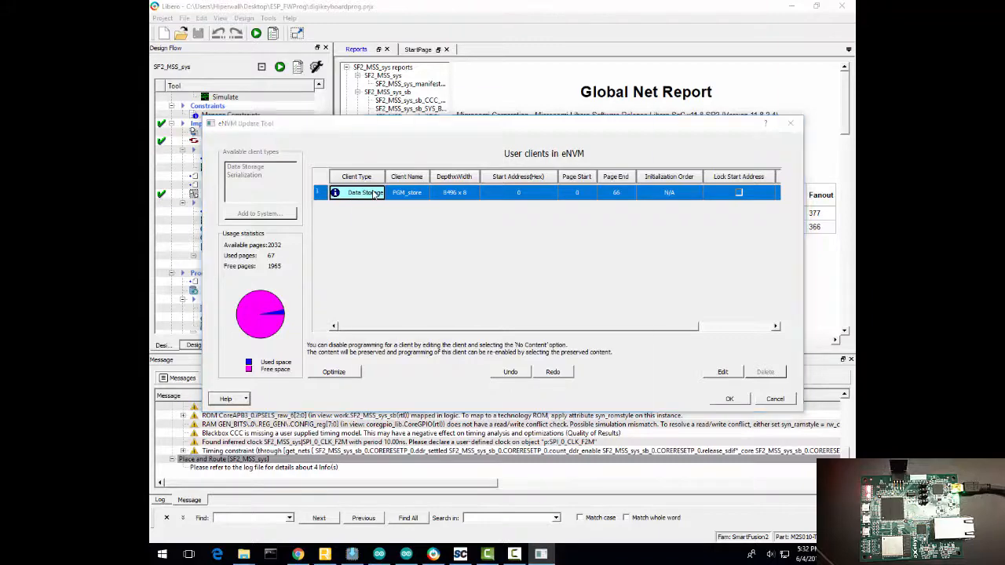
click(721, 371)
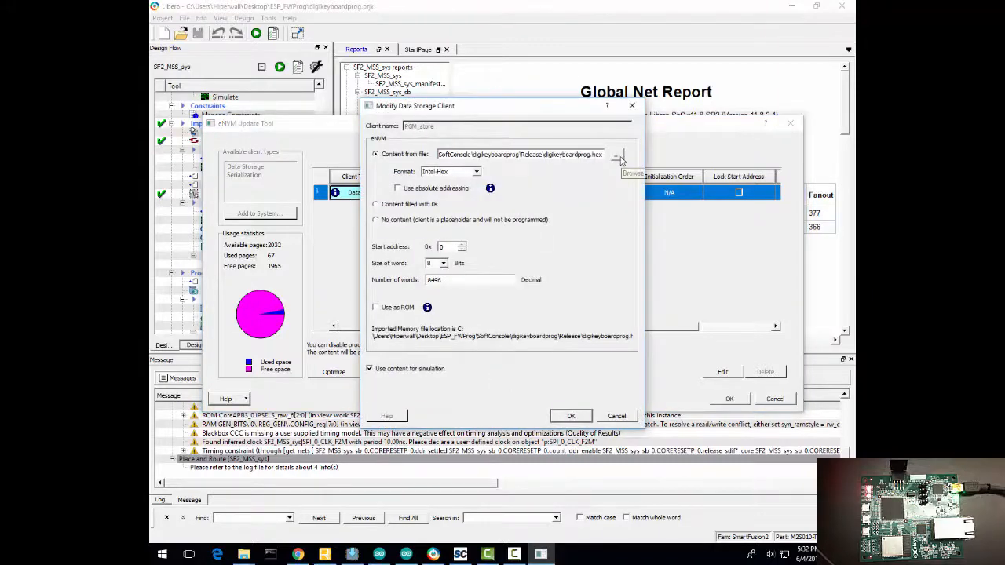
click(619, 154)
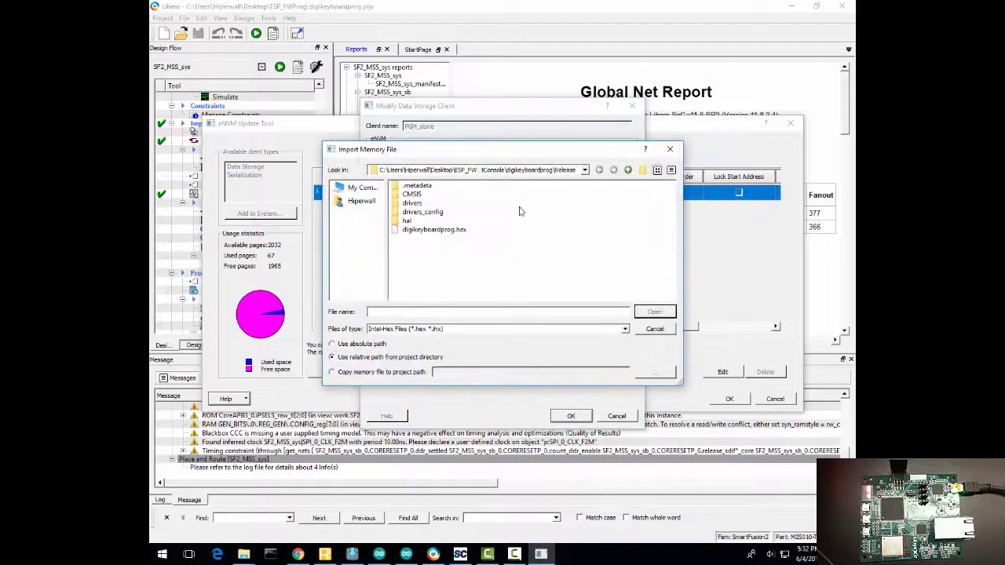
click(654, 311)
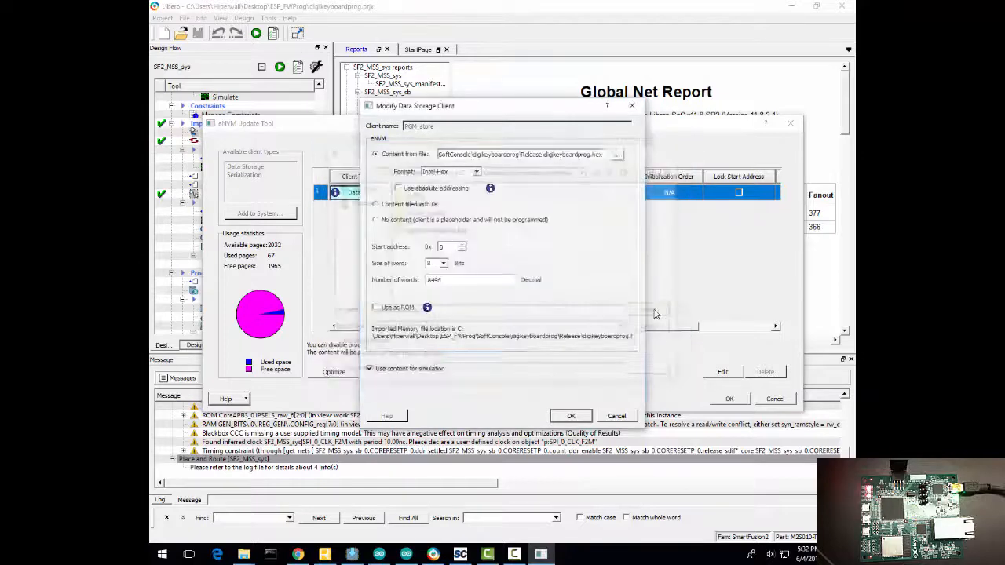
click(571, 415)
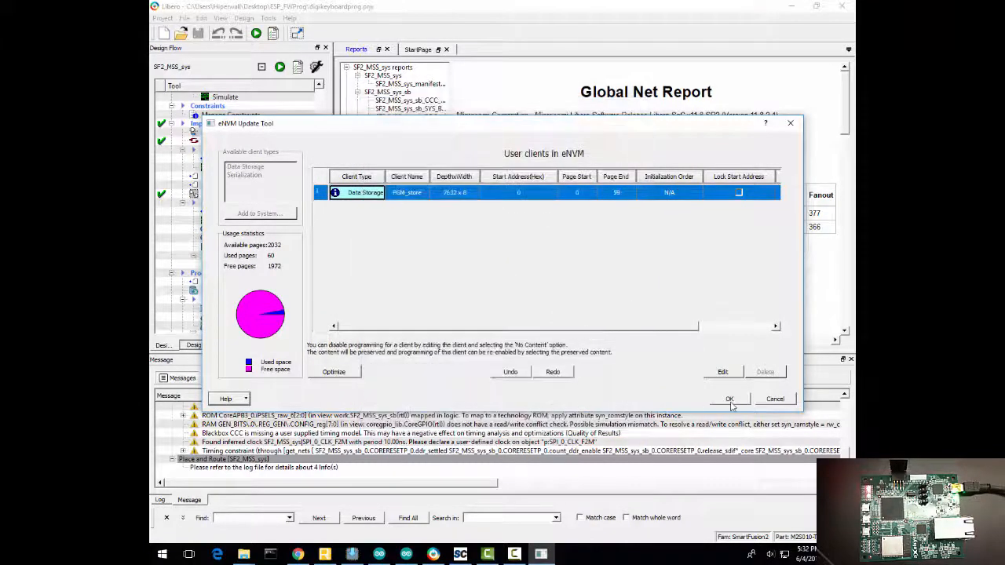
click(729, 398)
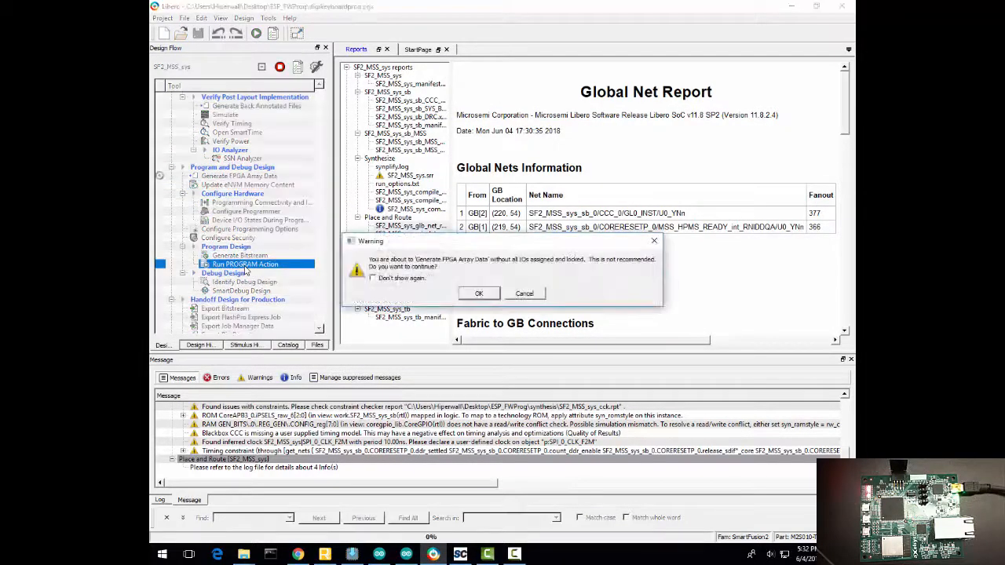
Accept the unassigned-IO warning and the firmware export notice to proceed with programming
click(478, 293)
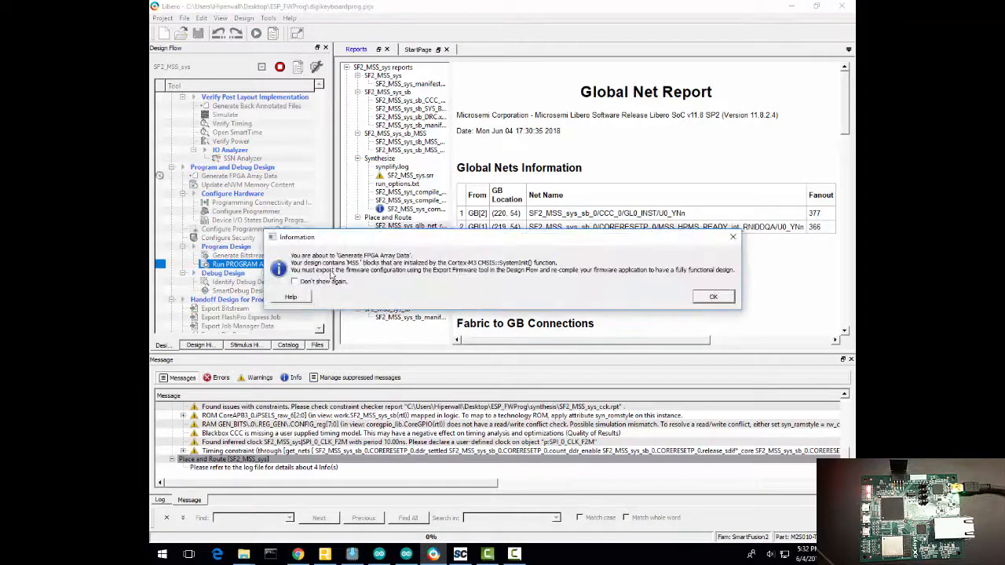
click(712, 296)
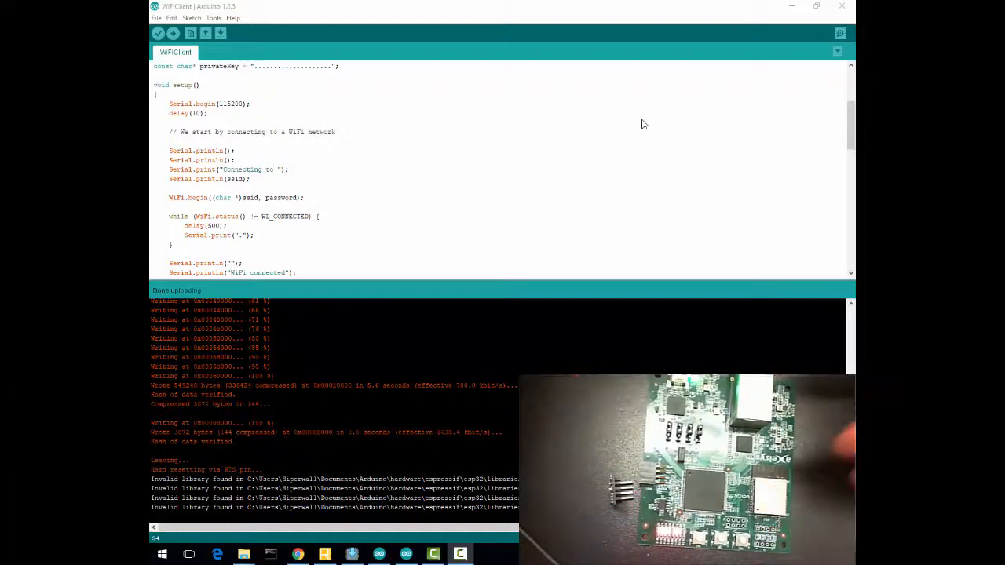
mouse_move(485, 120)
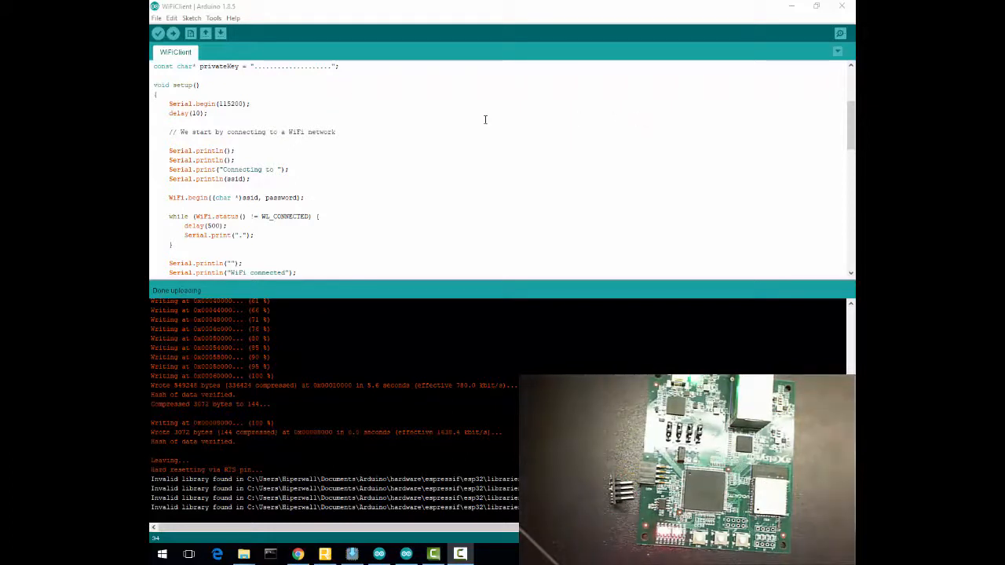
Check the FireBeetle-ESP32 board and COM15 port settings, then re-upload WiFiClient
click(212, 17)
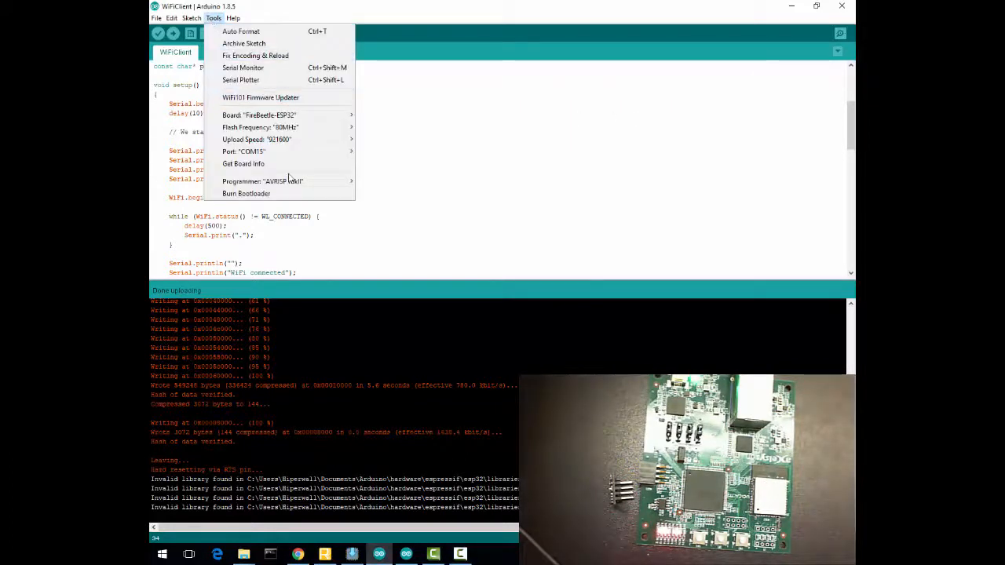
mouse_move(256, 139)
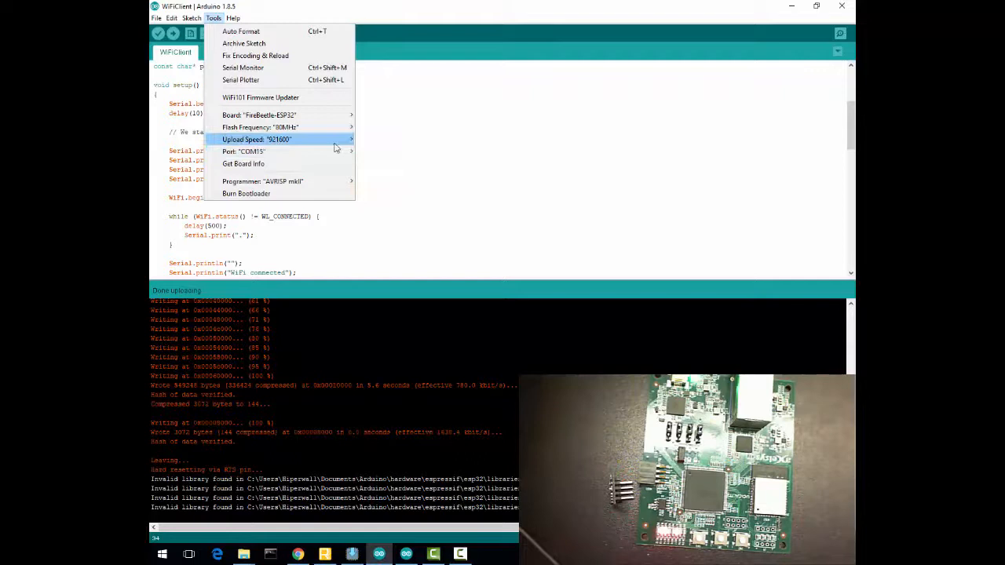
mouse_move(259, 96)
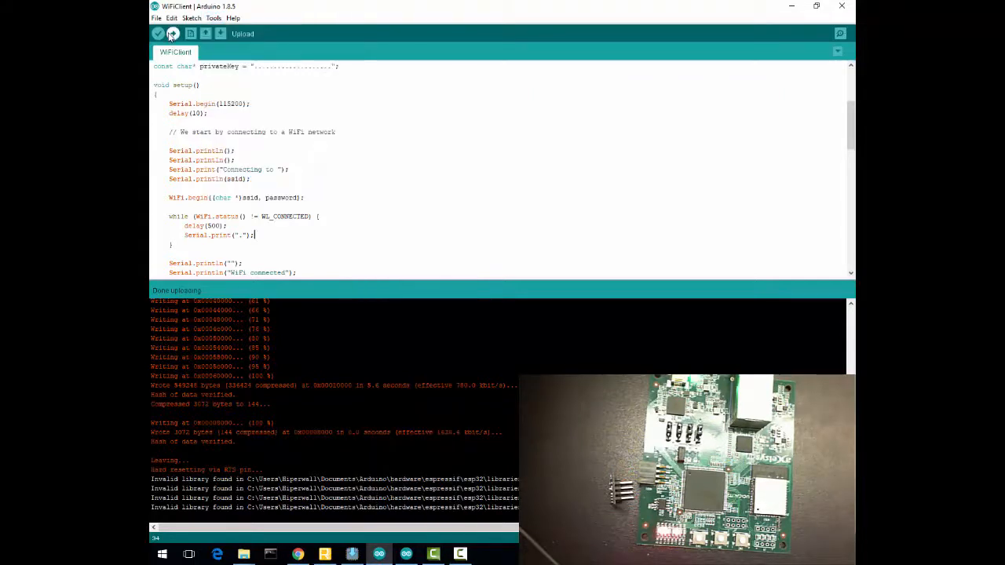
click(158, 33)
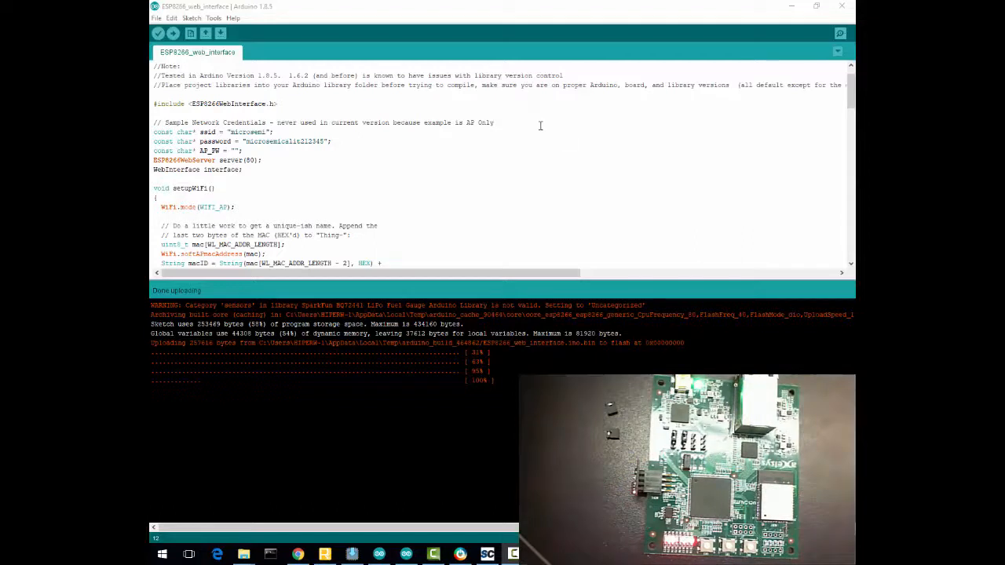
Confirm Generic ESP8266 Module on COM16 and upload ESP8266_web_interface
click(213, 18)
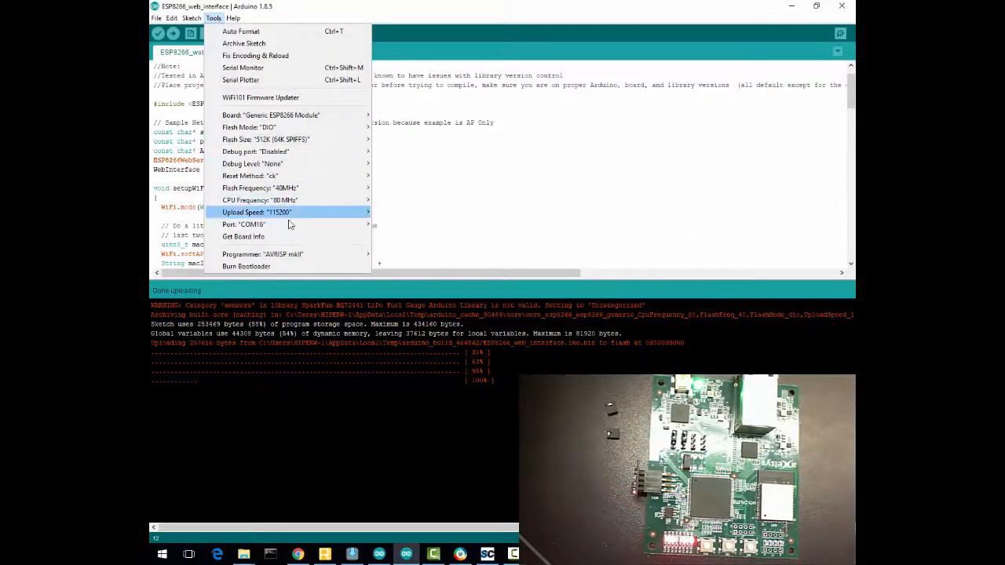
click(244, 225)
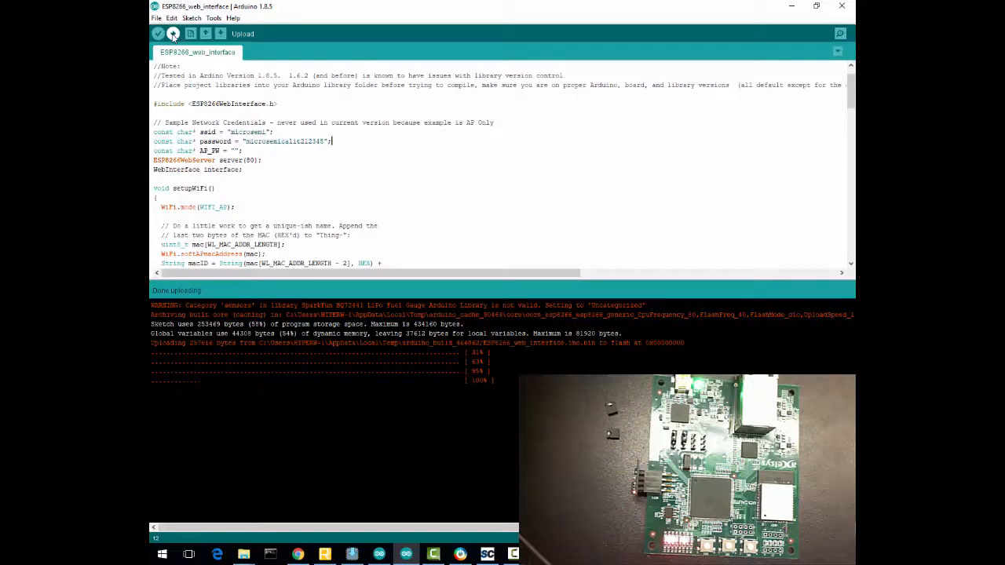
click(172, 33)
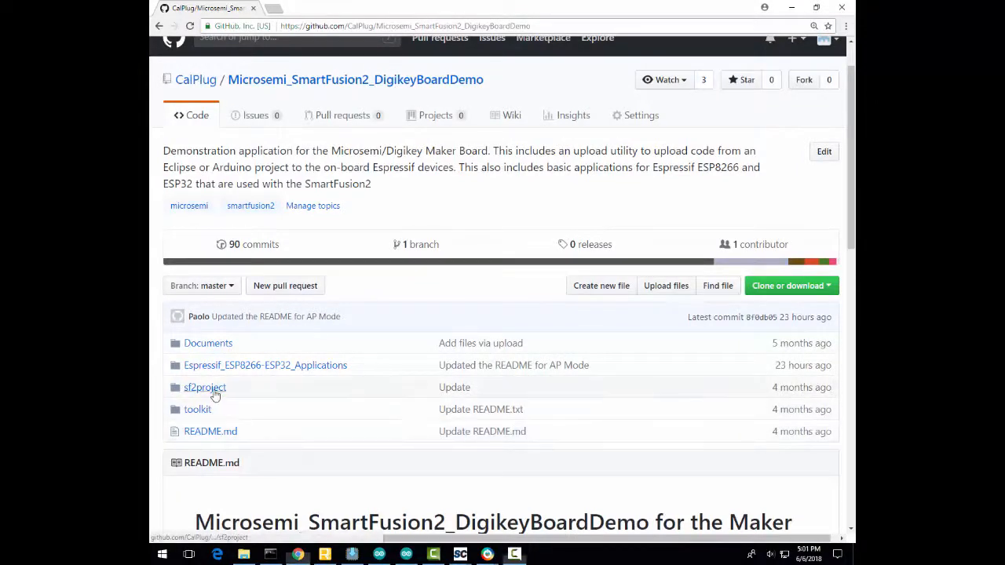
Navigate through sf2project and SoftConsole into the digikeyboard firmware folder
click(204, 387)
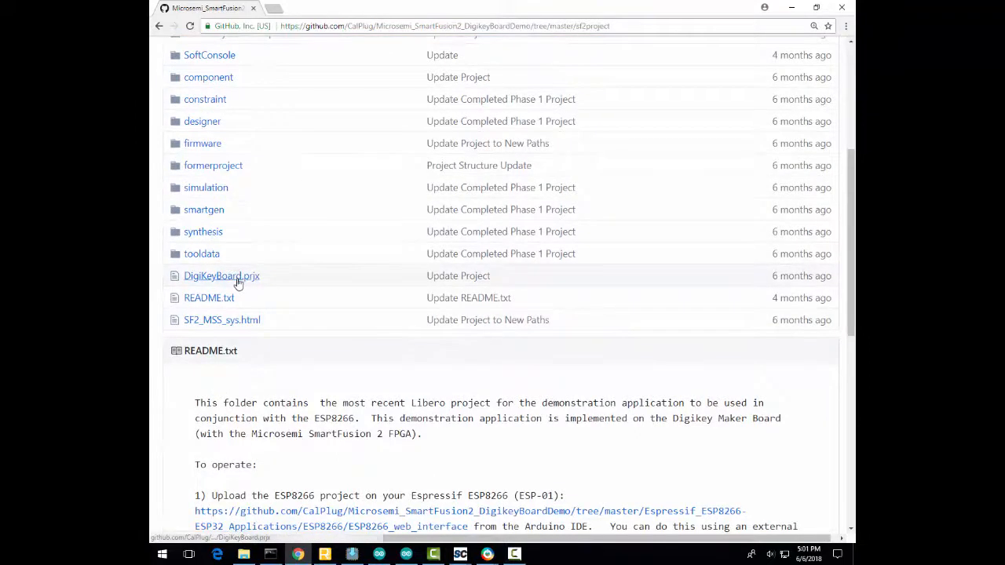
click(243, 554)
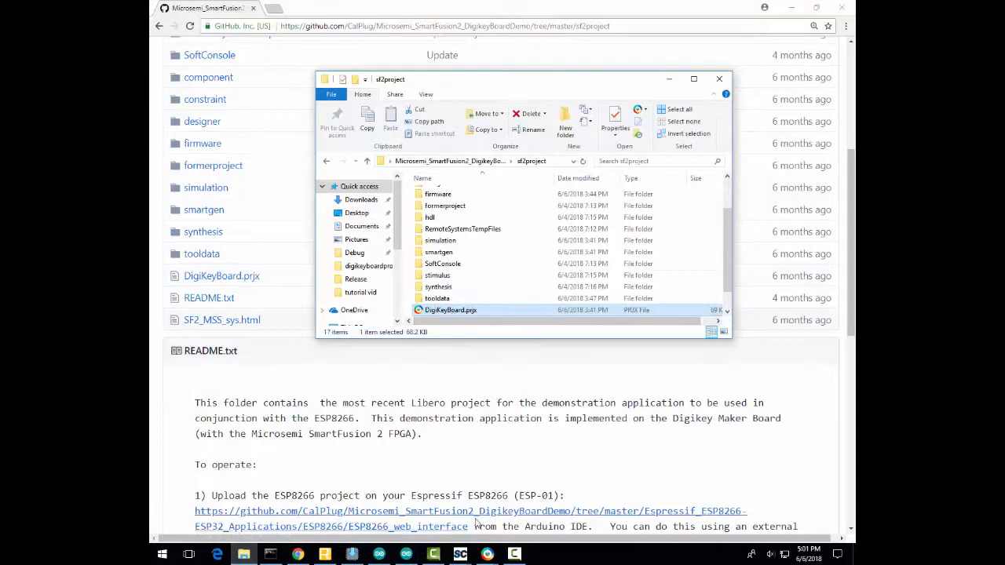
mouse_move(488, 554)
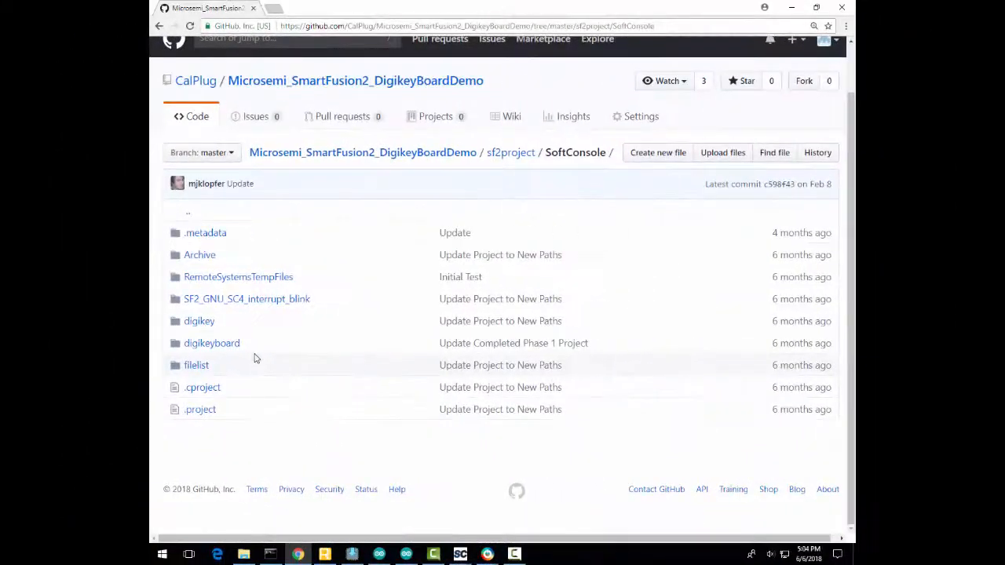
click(211, 343)
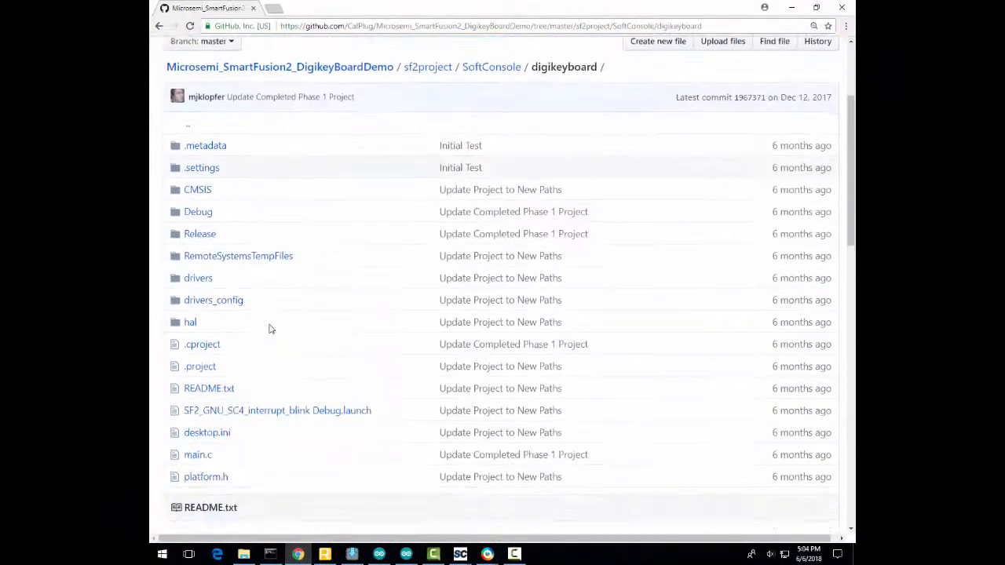
mouse_move(229, 464)
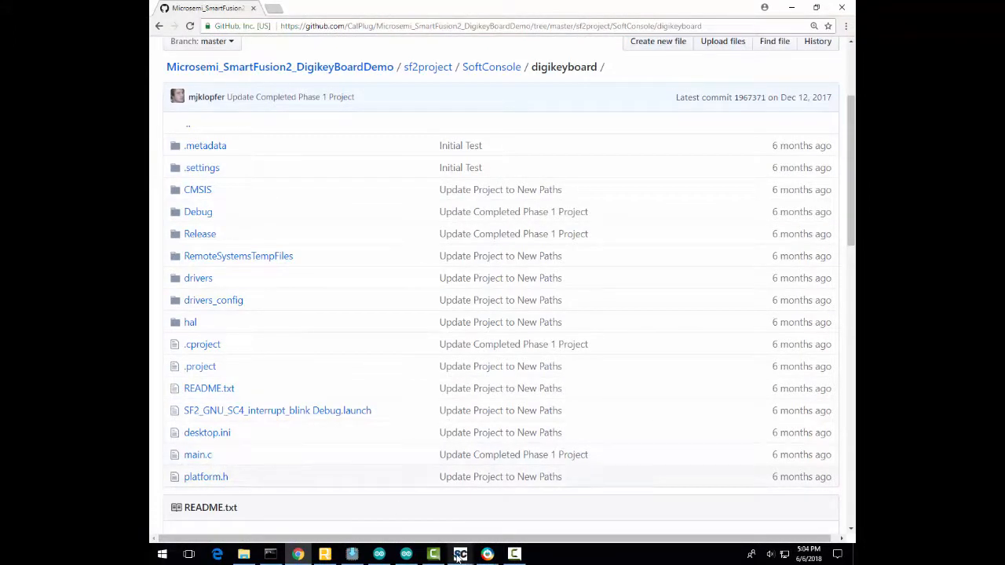
Maximize SoftConsole and build the digikeyboard Release configuration
click(459, 554)
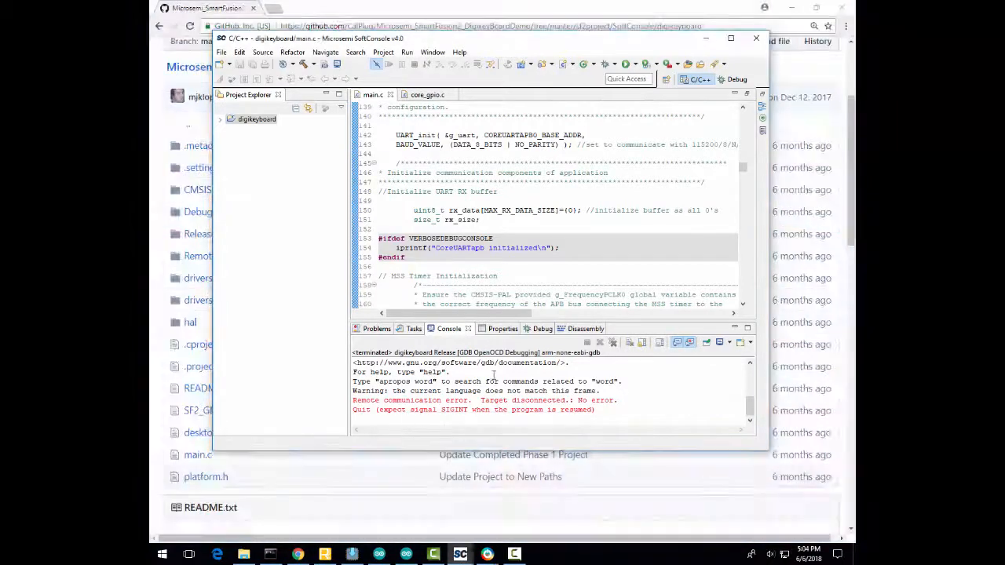
click(729, 38)
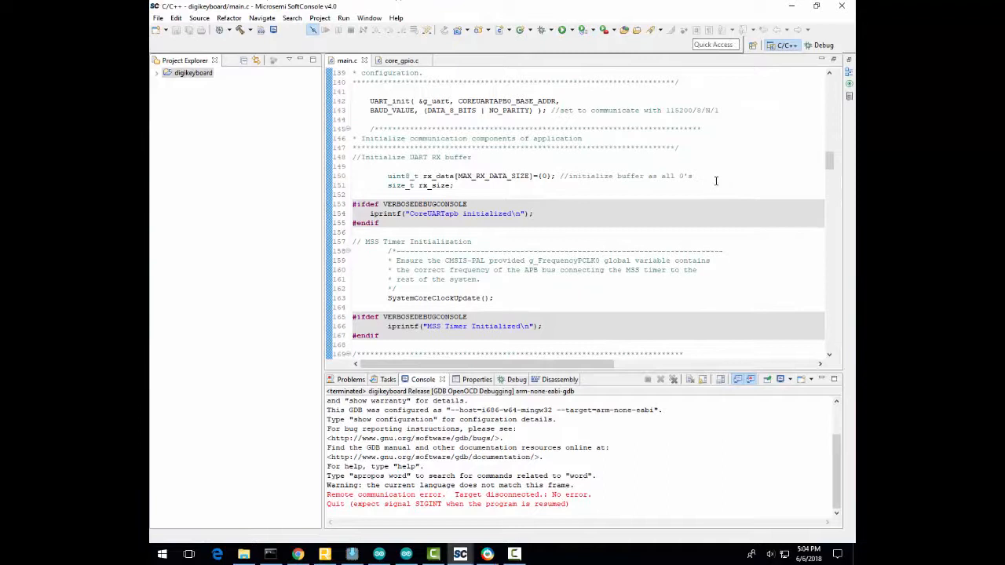
click(246, 30)
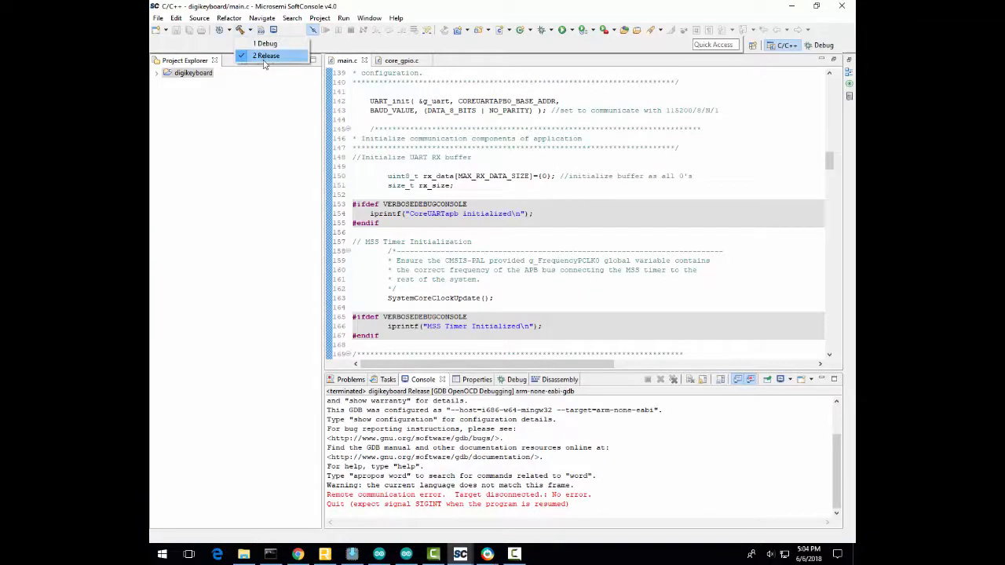
click(266, 56)
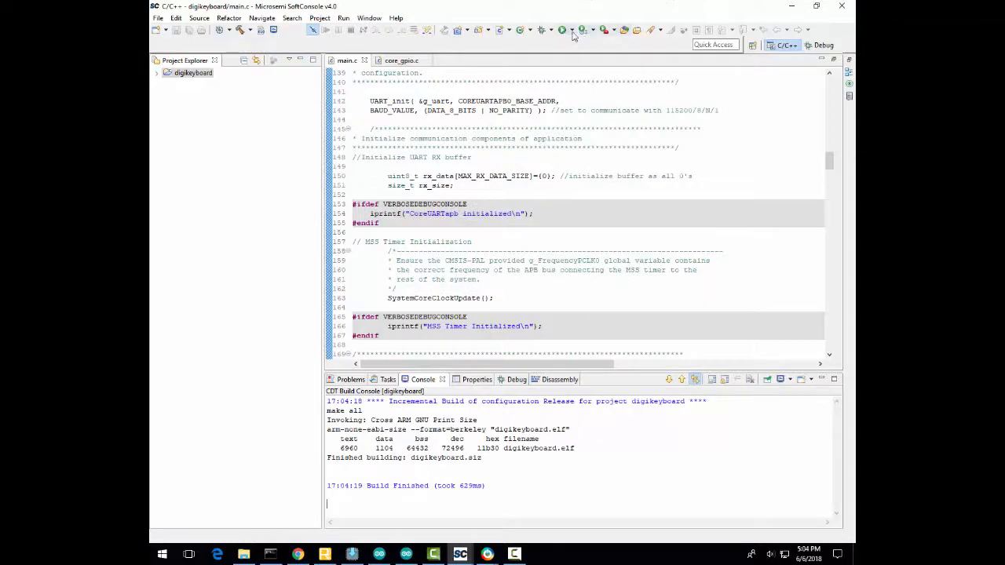
Review the Debugger and Startup tabs of digikeyboard Release, run it, then terminate
click(575, 30)
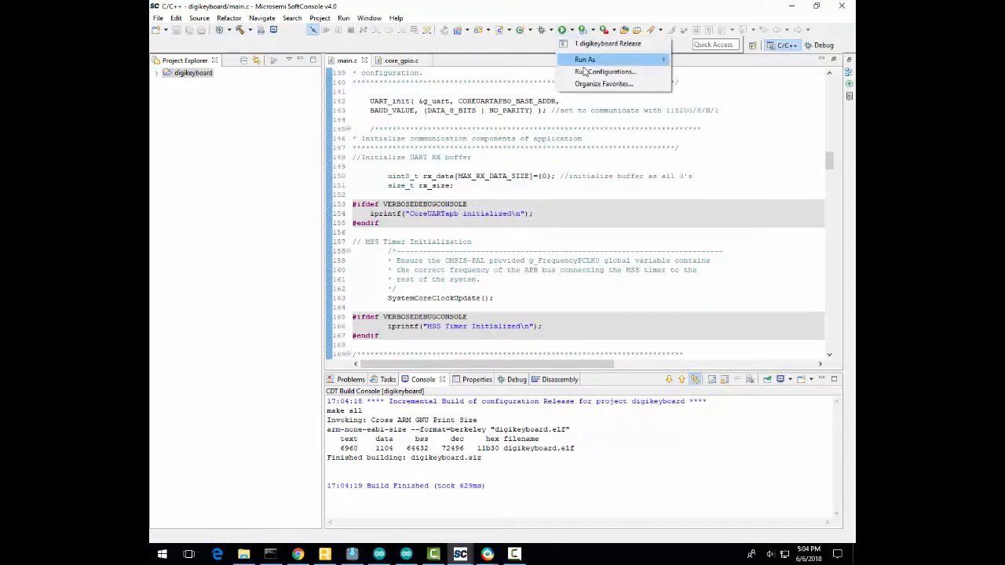
click(607, 72)
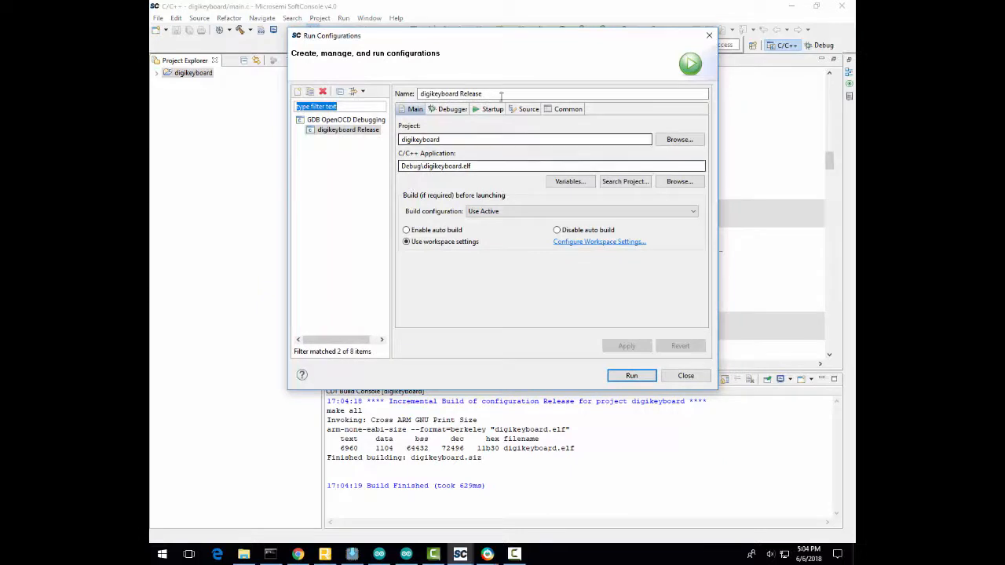
click(493, 109)
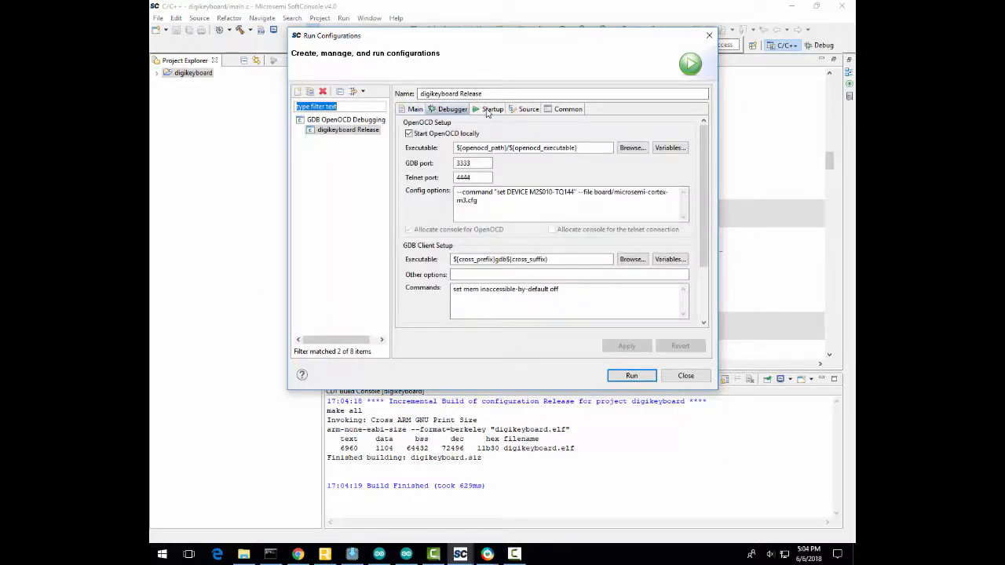
click(492, 109)
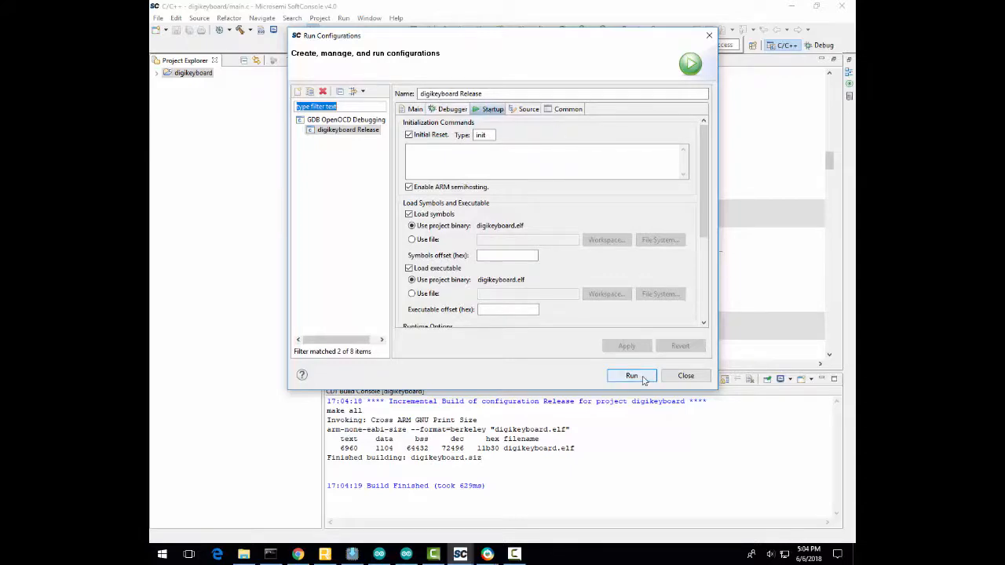
click(631, 375)
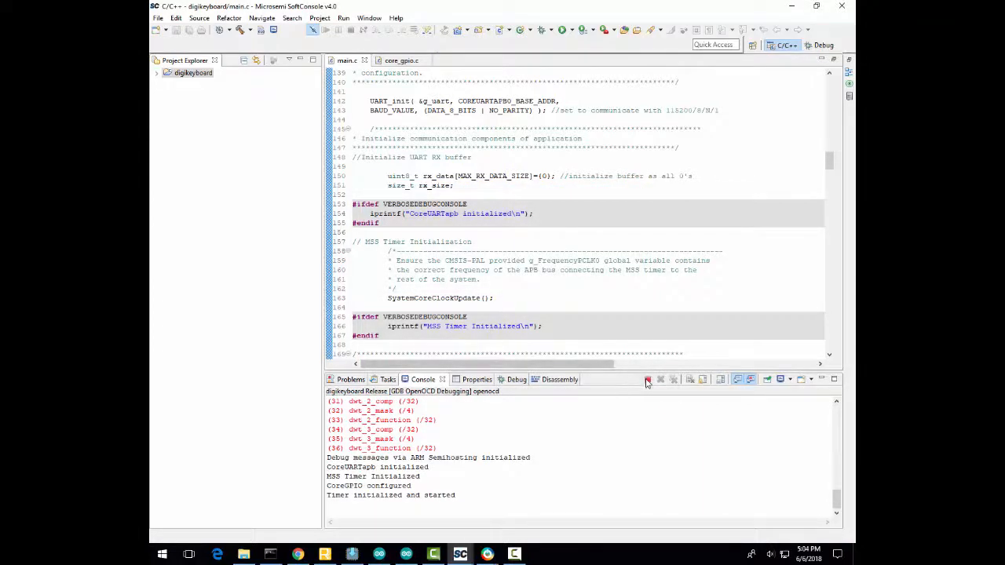
click(648, 379)
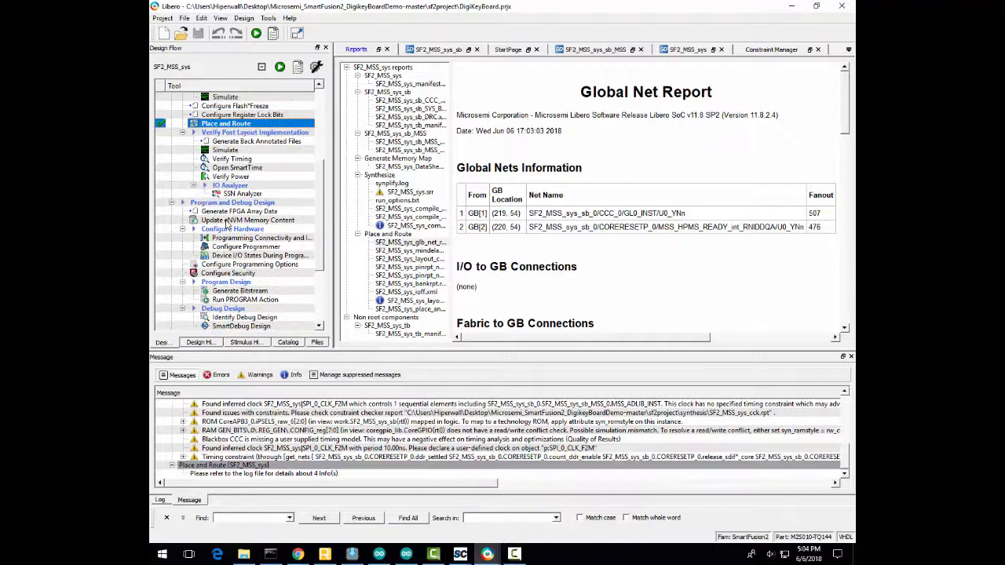
Import digikeyboard.hex from the Release folder as the eNVM memory content
click(248, 219)
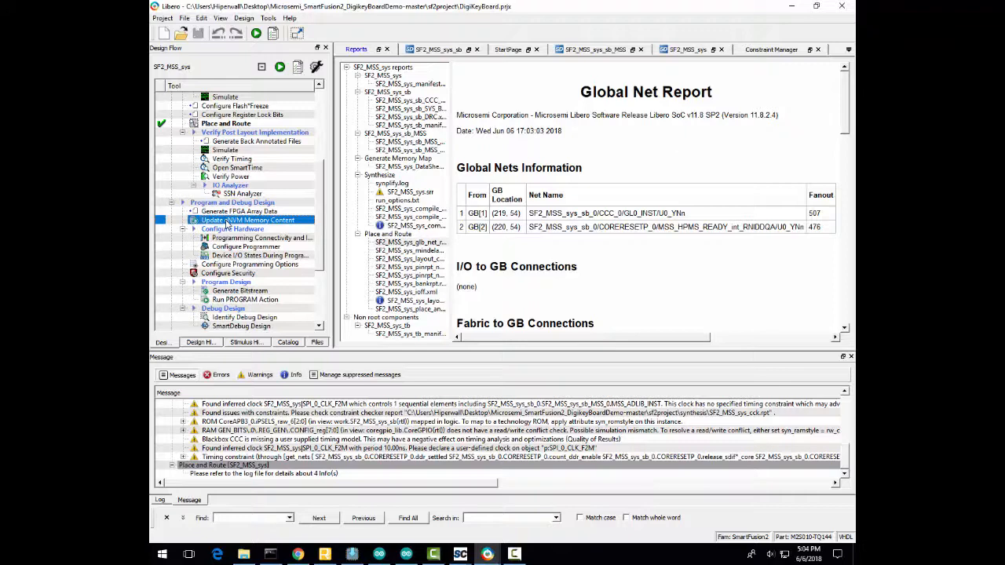
double_click(248, 220)
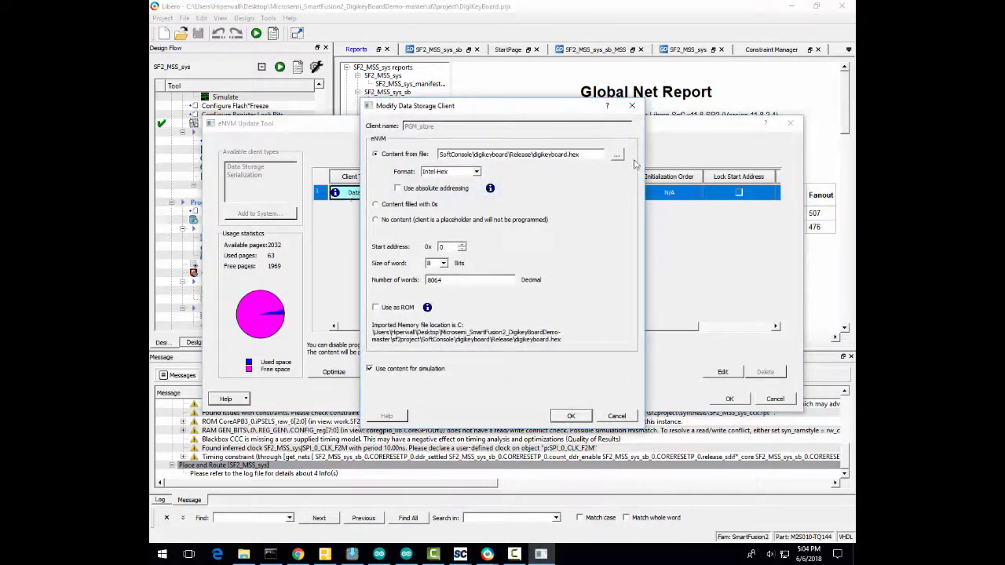
click(617, 153)
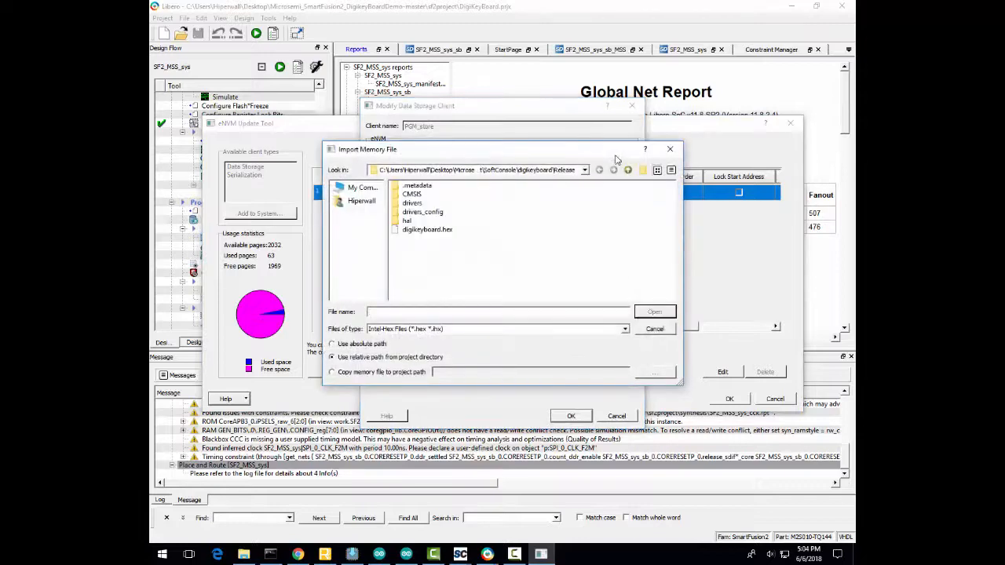
click(427, 229)
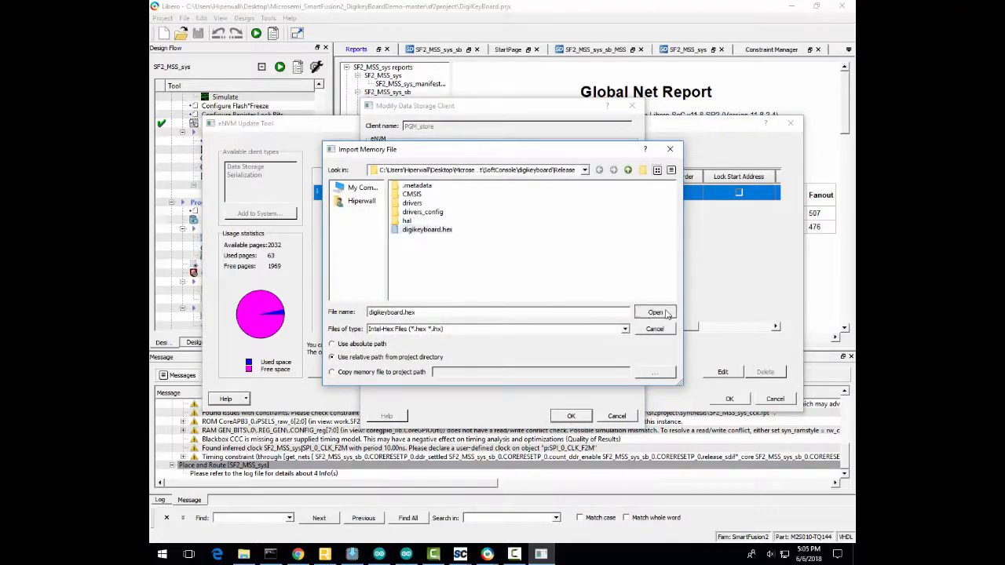
click(655, 311)
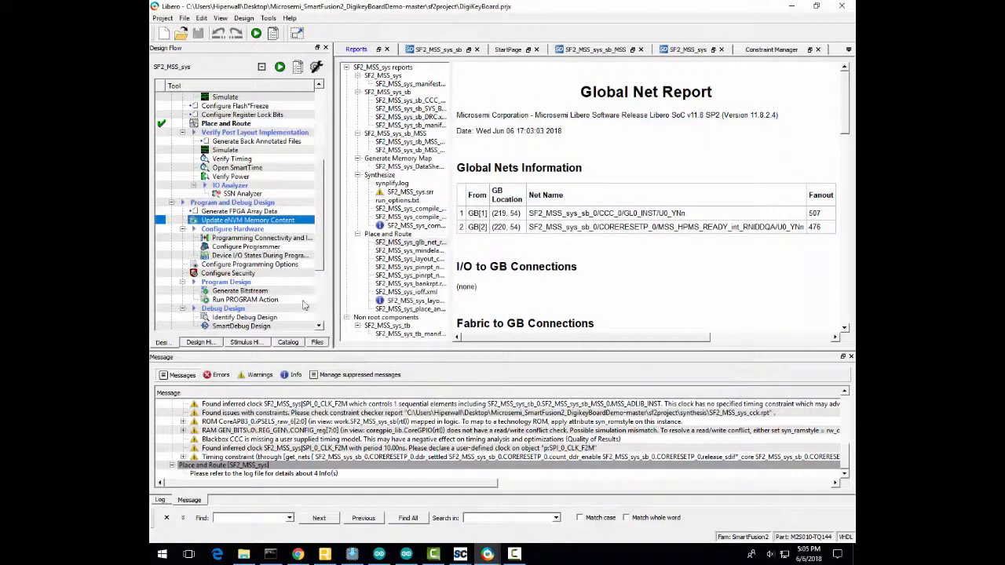
scroll(down, 3)
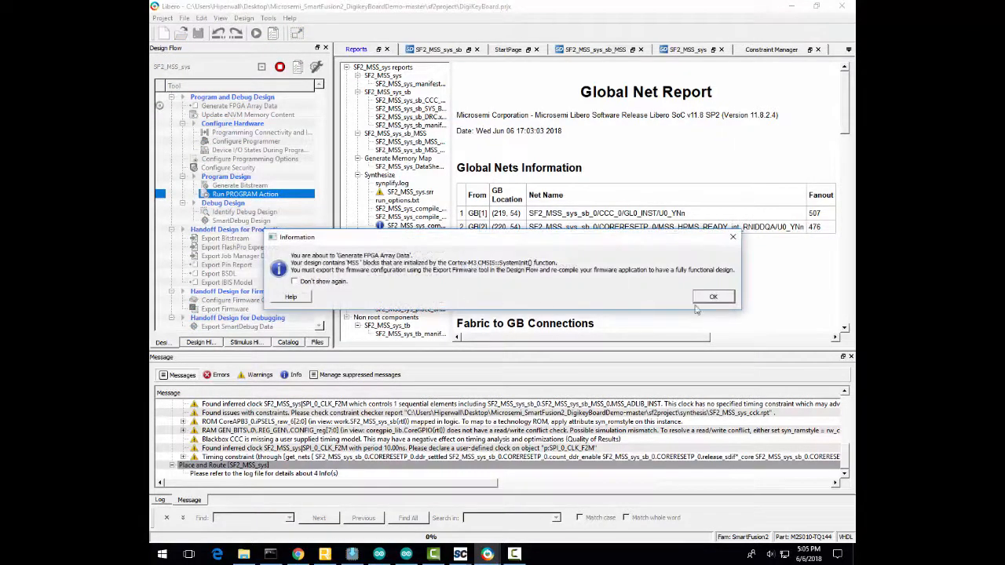
Acknowledge the Generate FPGA Array Data notice so programming of the board continues
click(713, 297)
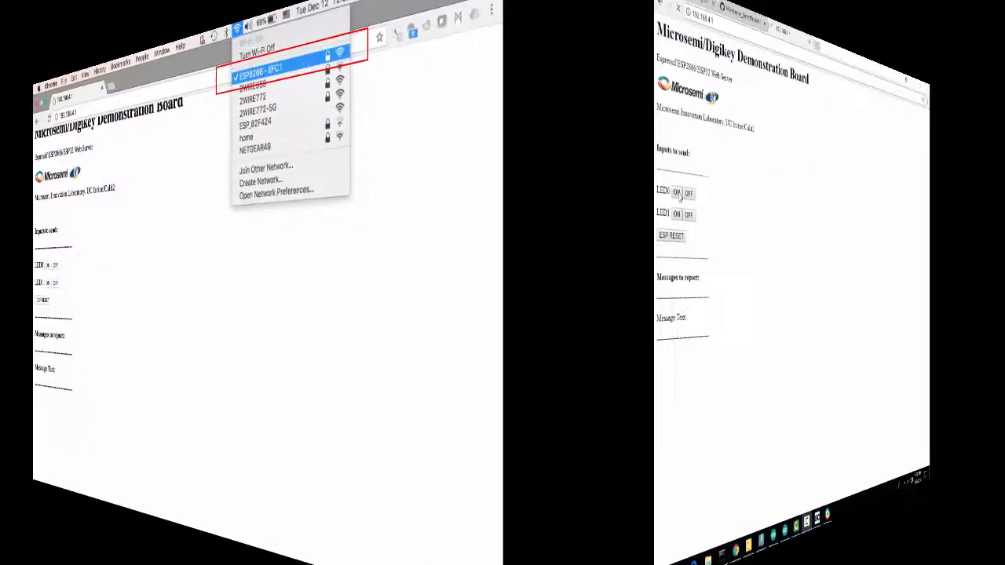
Toggle LED0 on and off several times, then switch LED1 off, from the 192.168.4.1 page
click(187, 198)
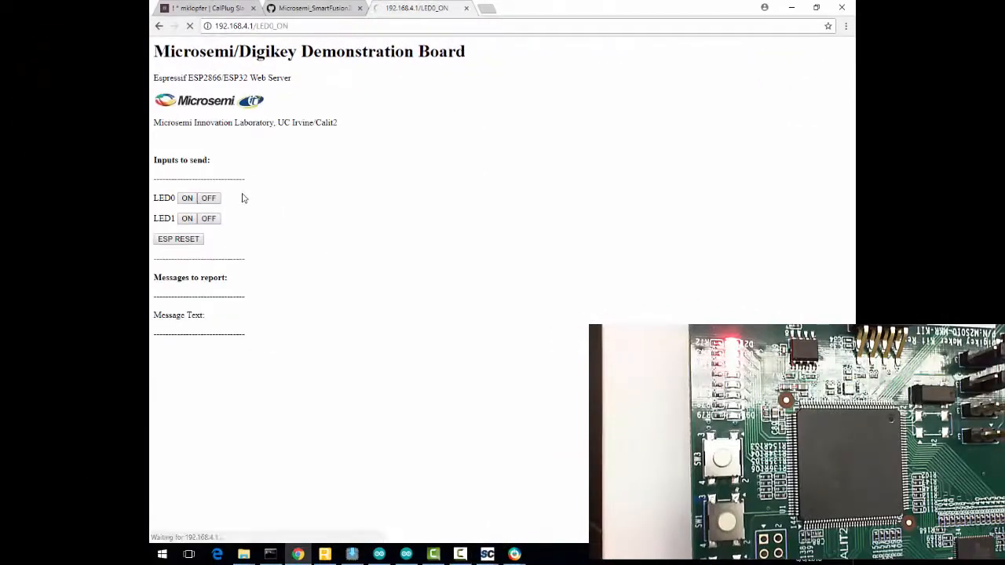
click(187, 198)
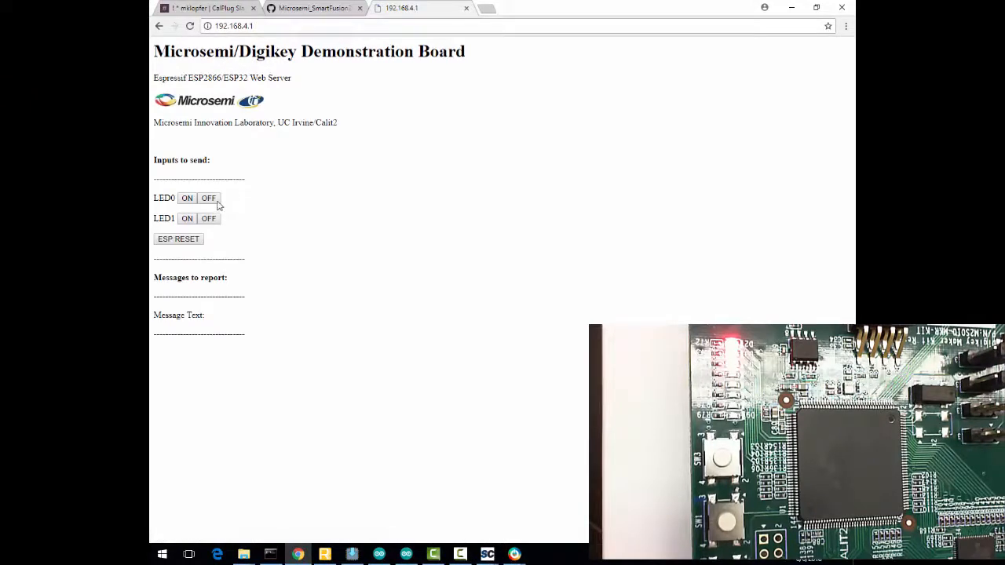
click(187, 218)
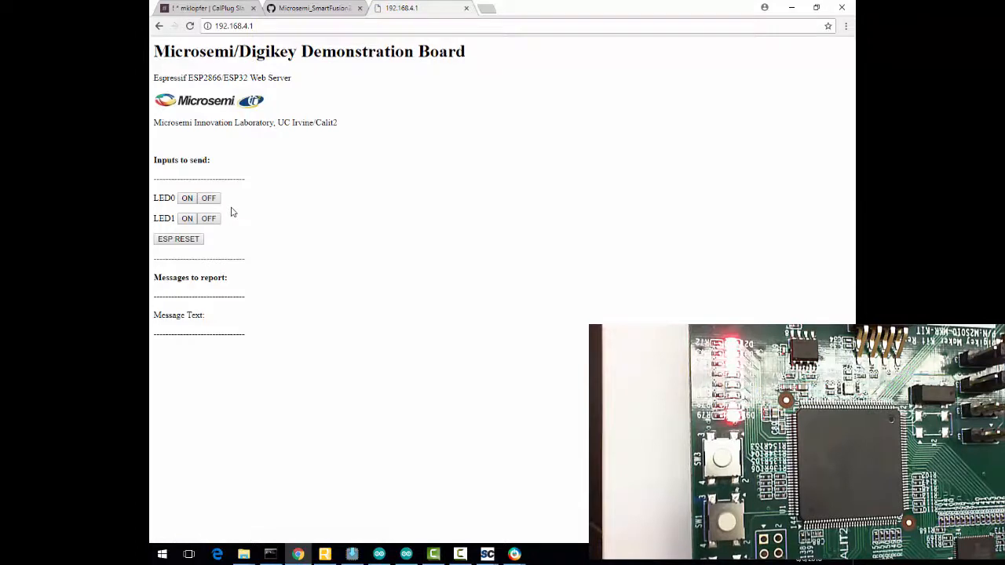
click(187, 198)
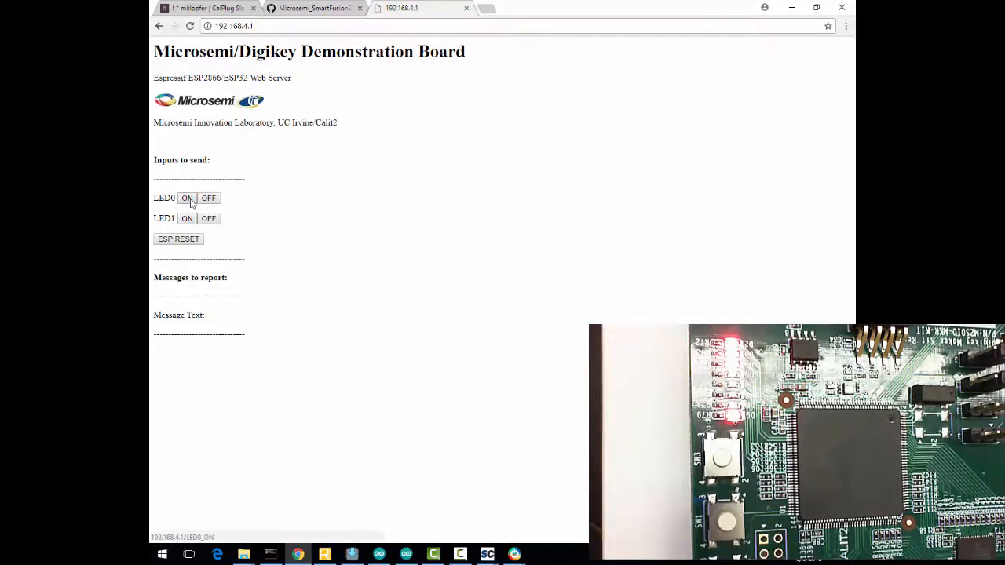
click(186, 198)
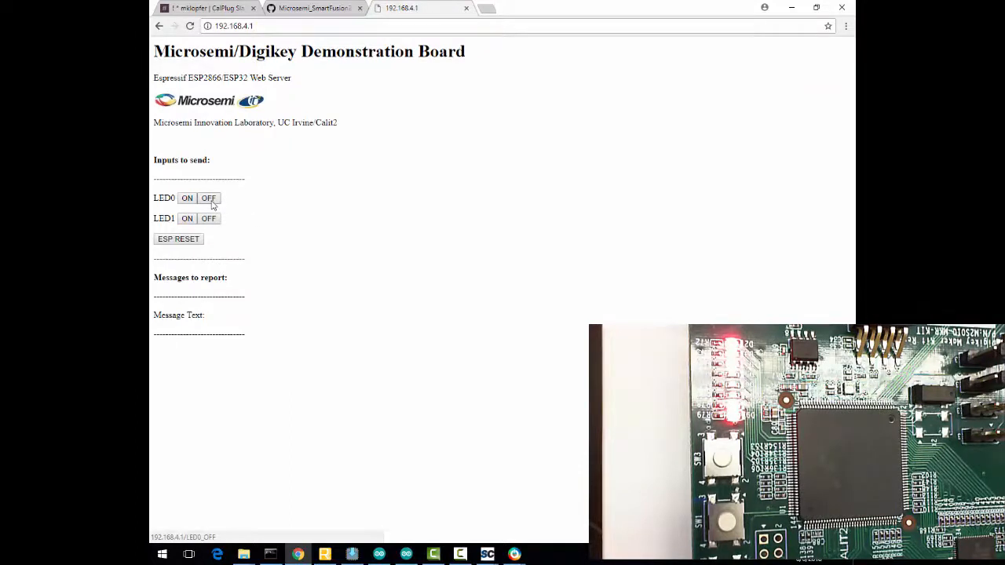
click(208, 198)
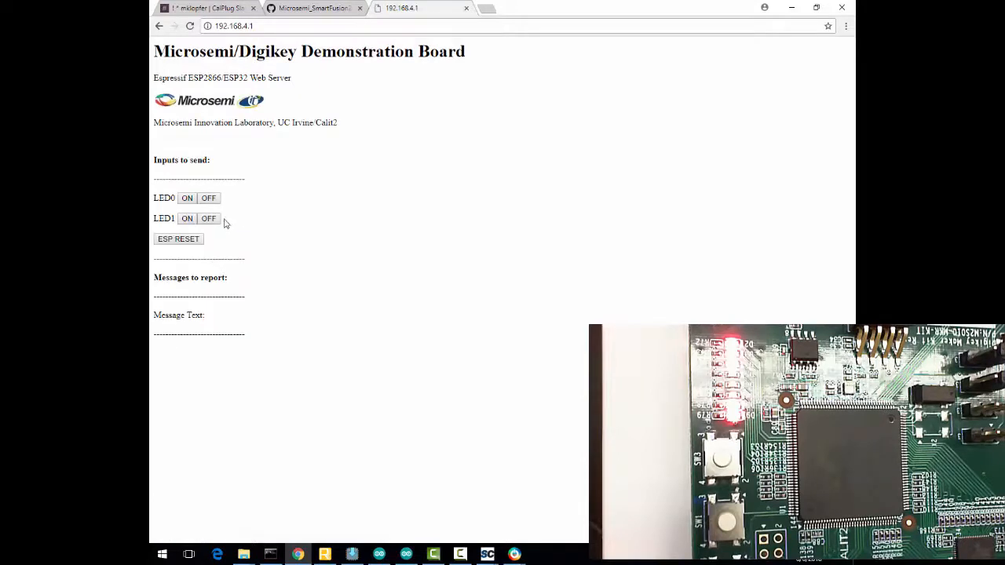
click(208, 218)
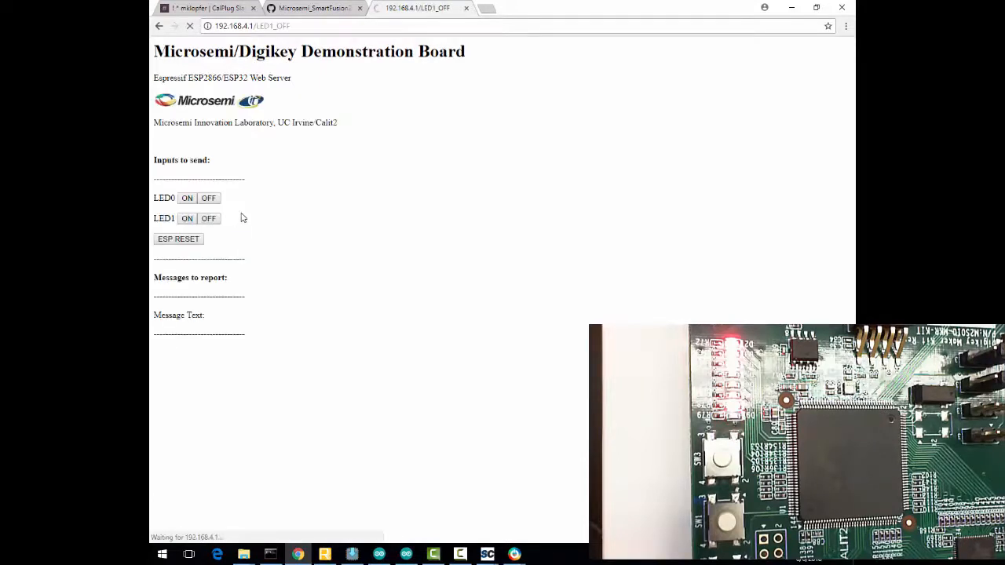
click(208, 198)
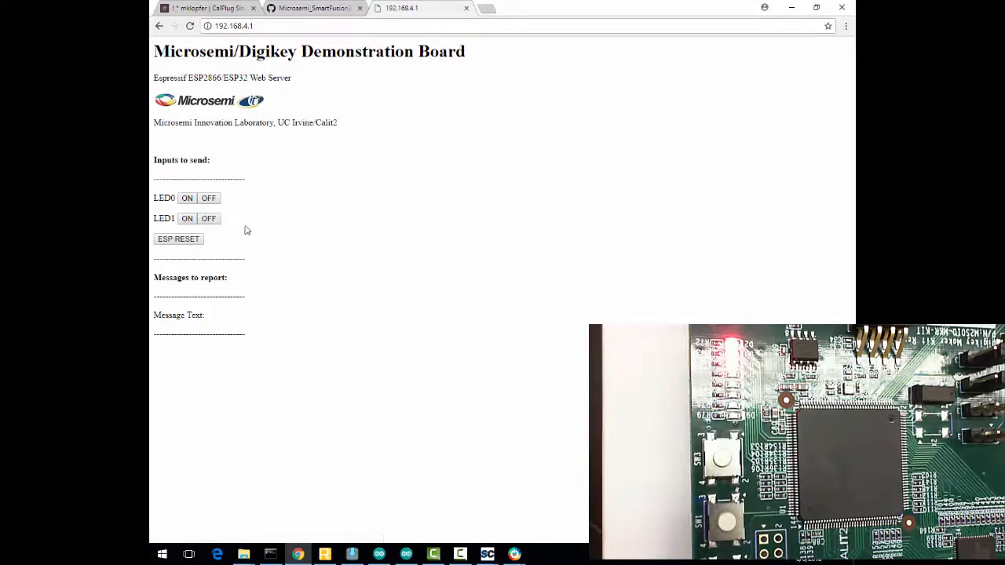
mouse_move(269, 272)
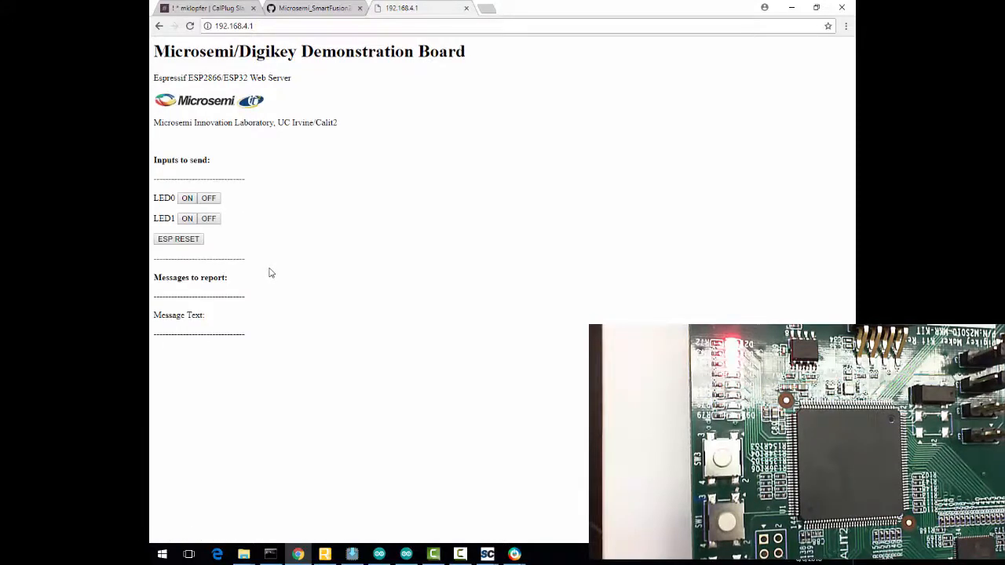